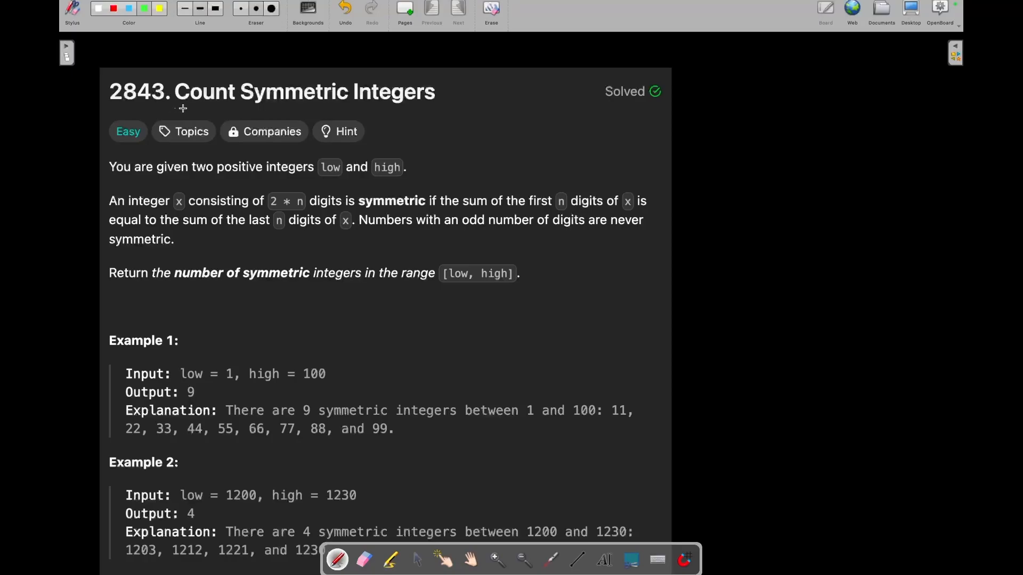
Step: Underline the title, '2 * n' and 'symmetric', and circle both digit-sum phrases in green
left_click_drag(176, 109, 411, 110)
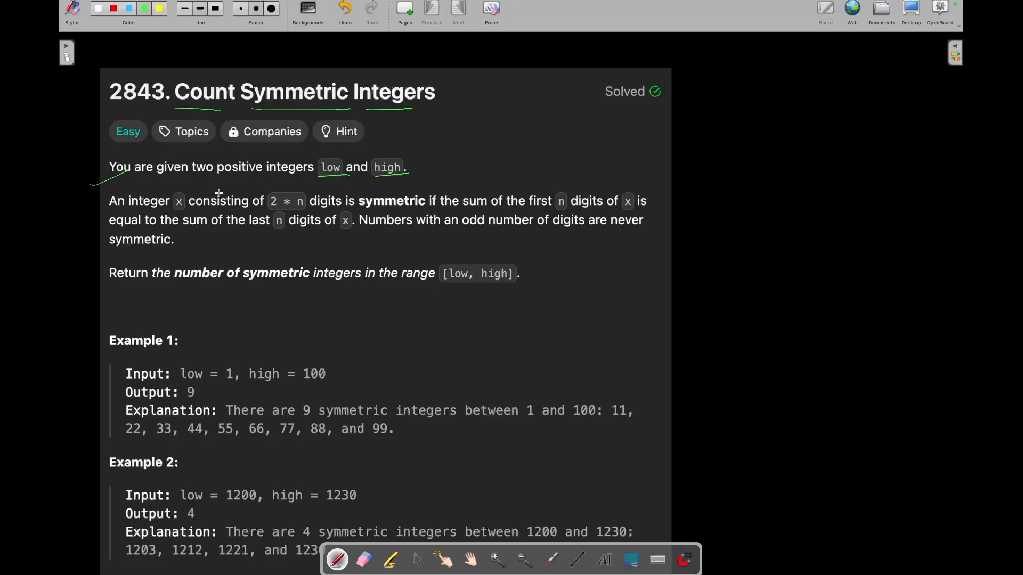
mouse_move(182, 207)
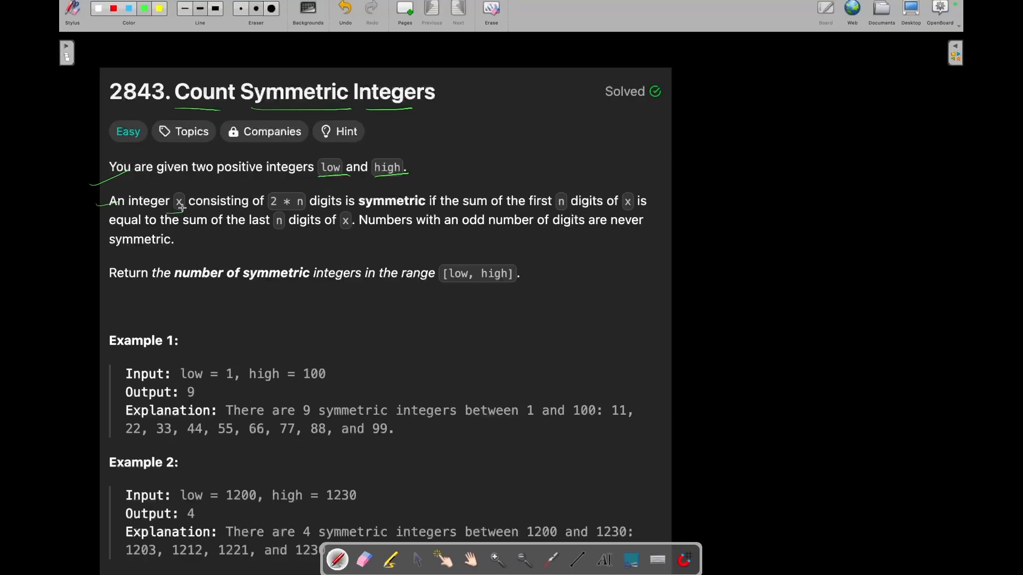
left_click_drag(270, 207, 300, 207)
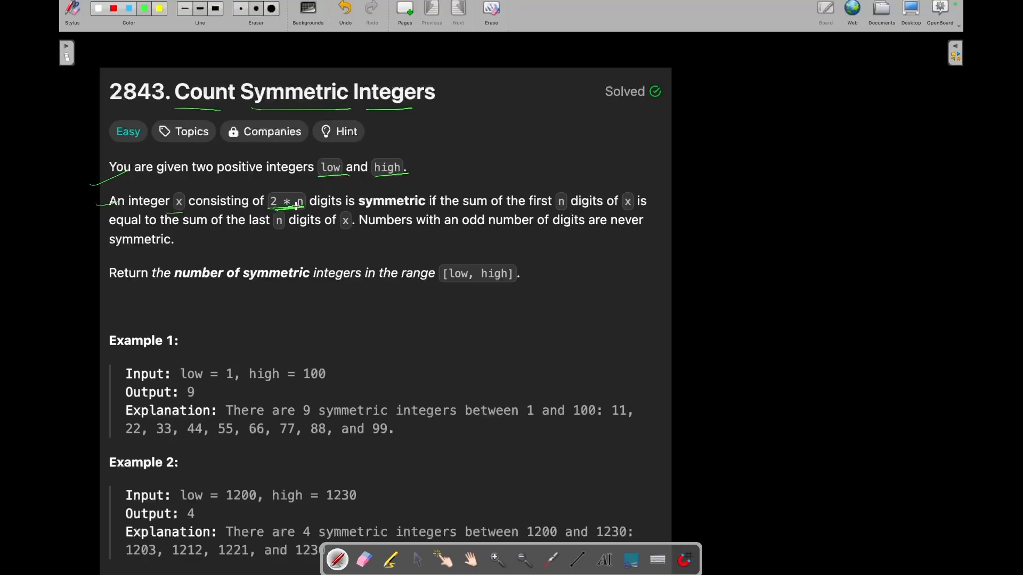
left_click_drag(362, 212, 431, 212)
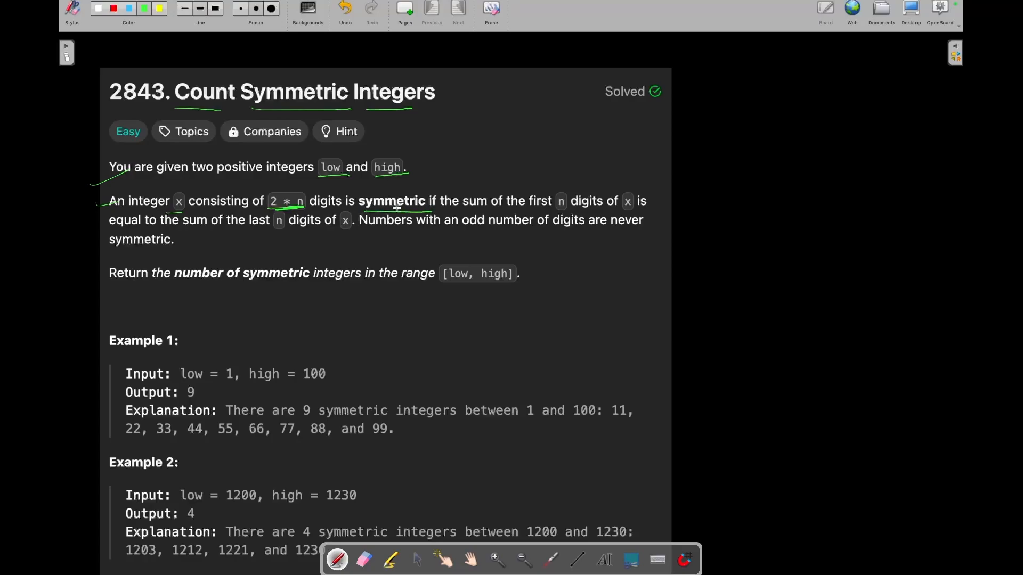
left_click_drag(463, 203, 535, 209)
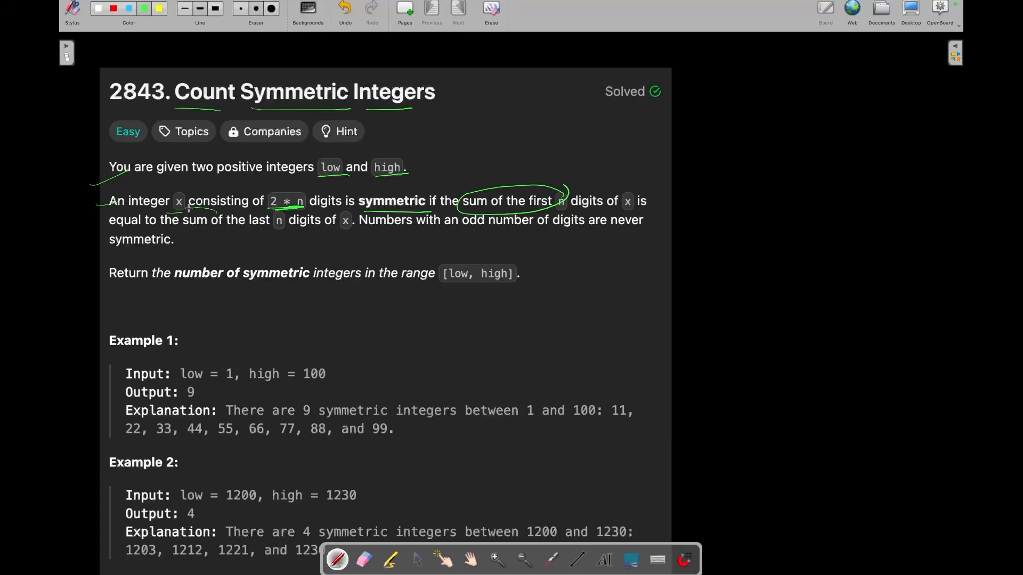
left_click_drag(183, 228, 352, 219)
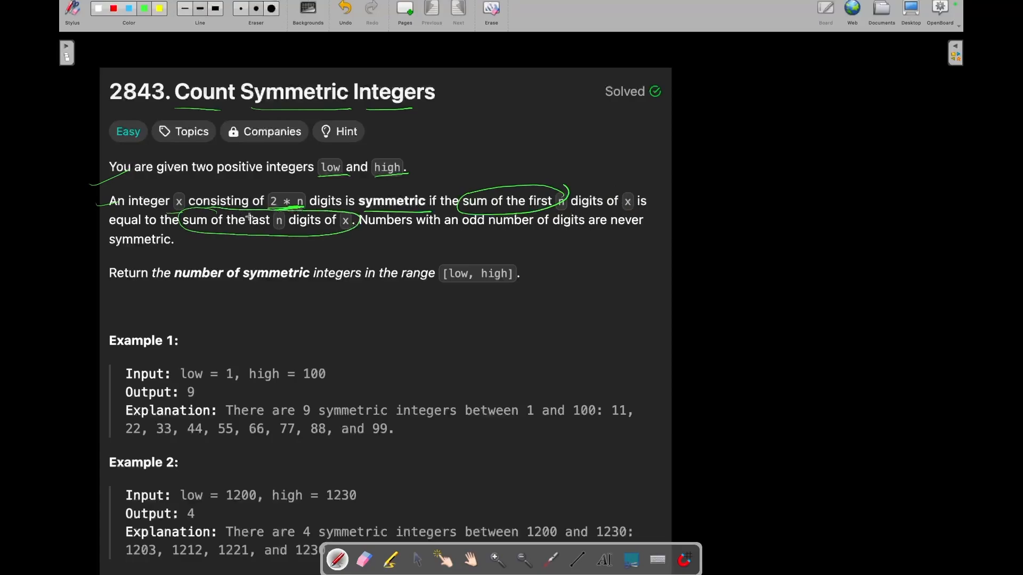
mouse_move(620, 223)
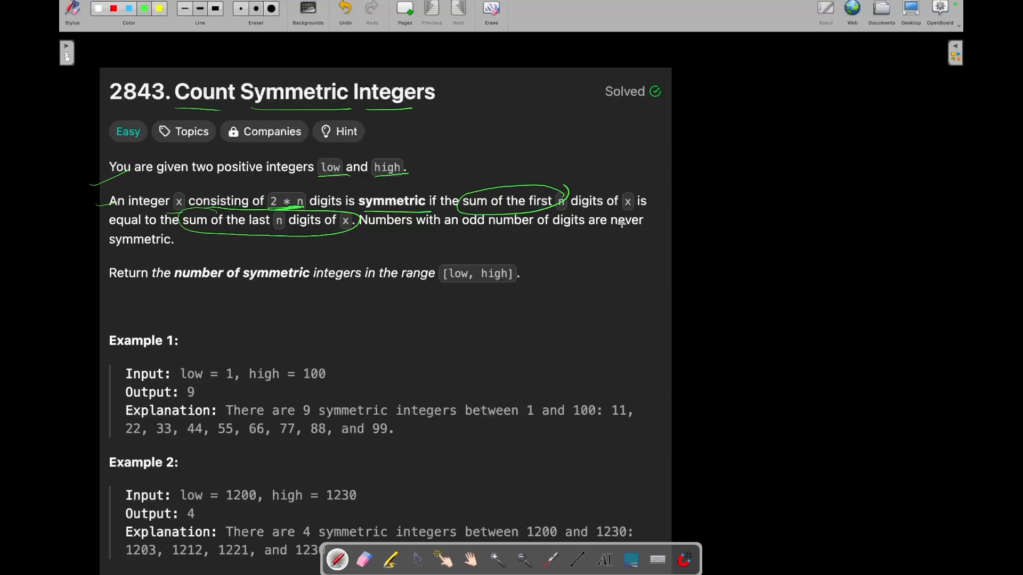
mouse_move(540, 107)
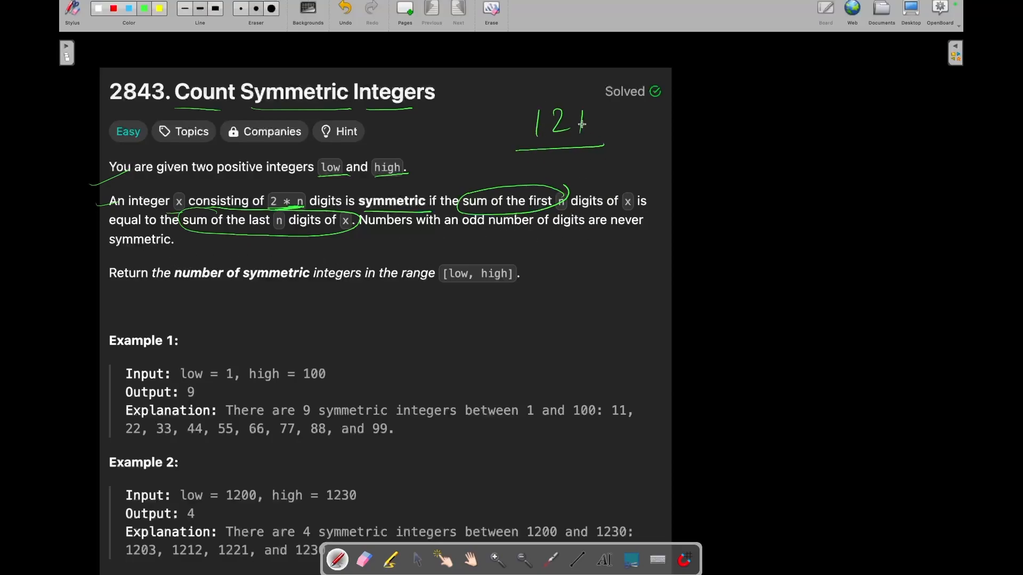
Step: Sketch 121 → 3 → x as not symmetric, and 1221 with its halves circled
left_click_drag(617, 124, 678, 130)
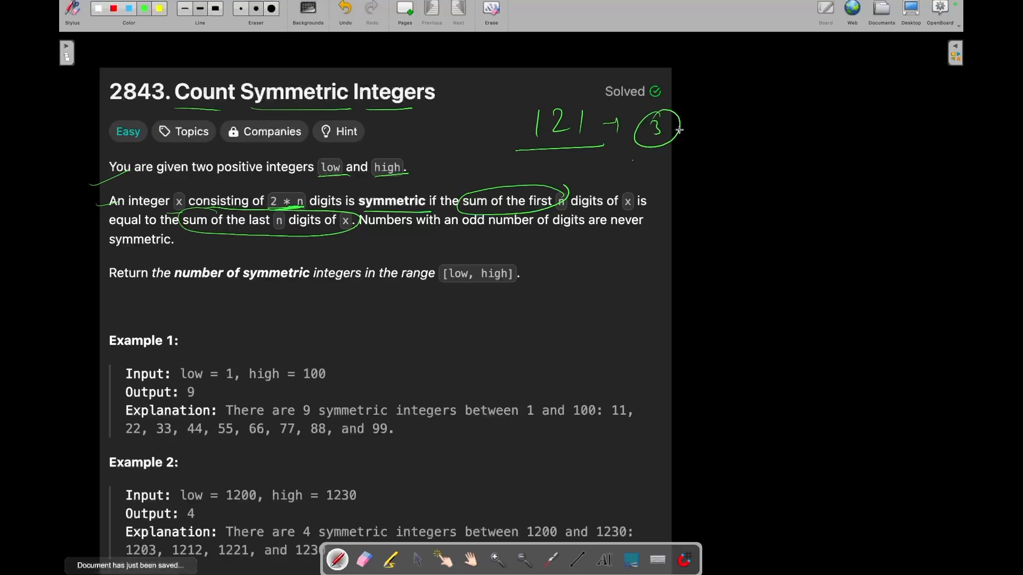
left_click_drag(678, 129, 750, 137)
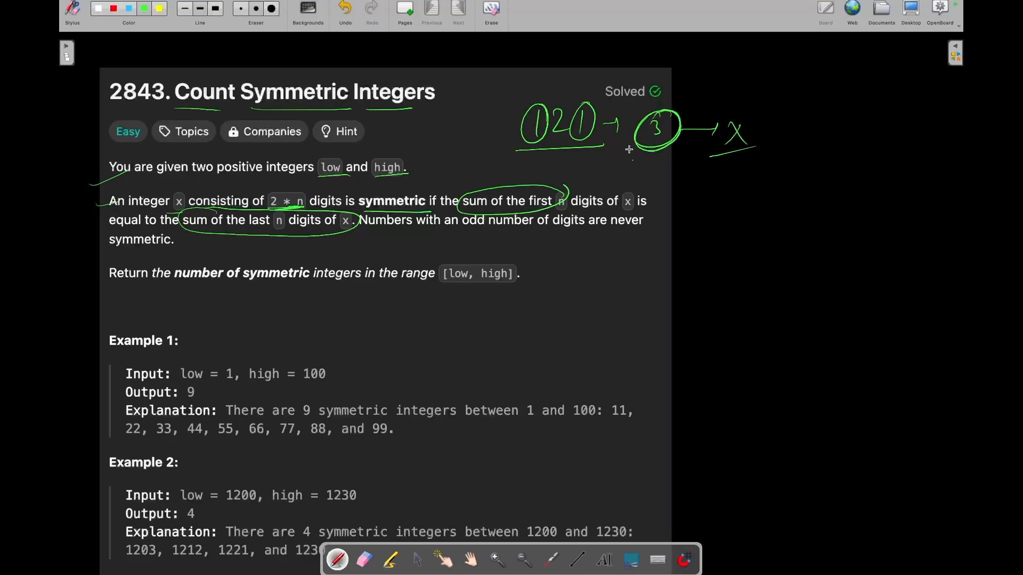
left_click_drag(250, 292, 325, 275)
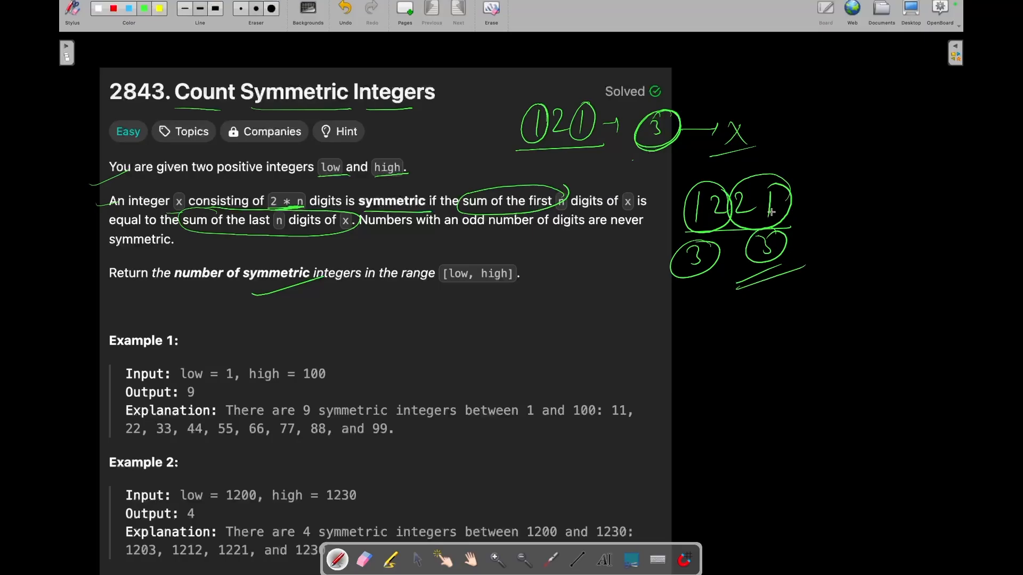
Step: Note that the digit count 2 × n is even, and mark the low and high range
left_click_drag(779, 183, 816, 166)
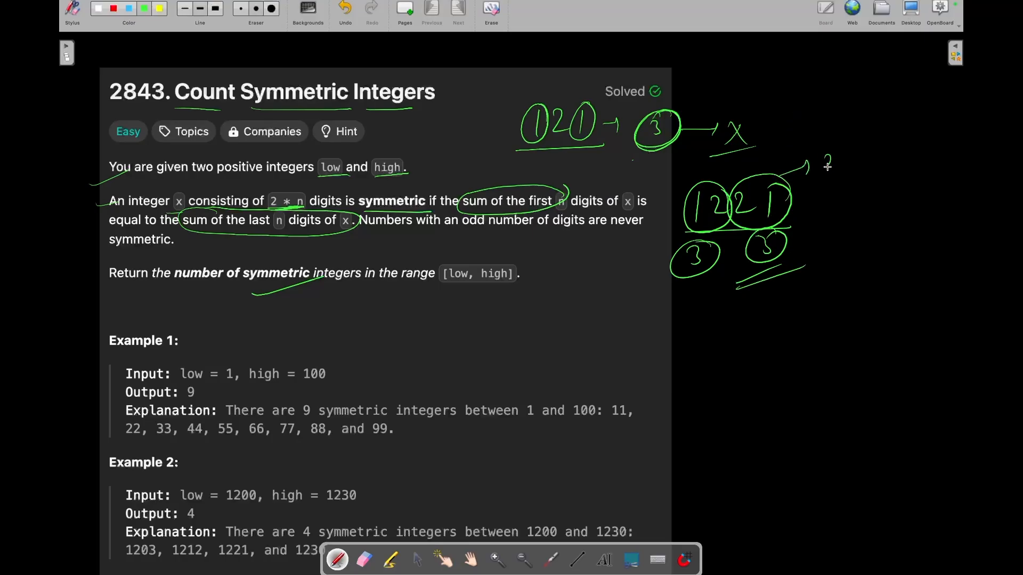
left_click_drag(828, 166, 875, 189)
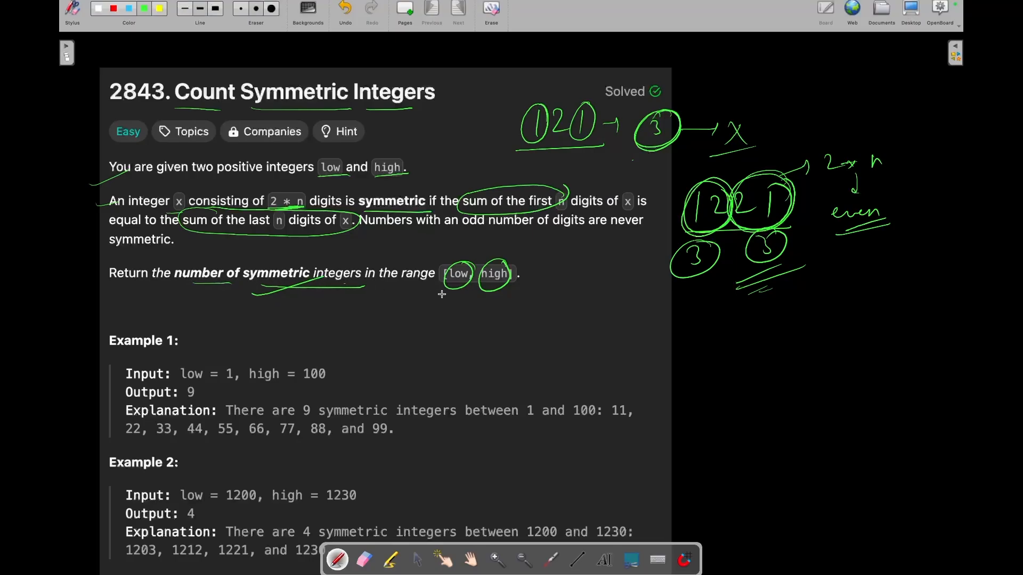
left_click_drag(434, 293, 534, 300)
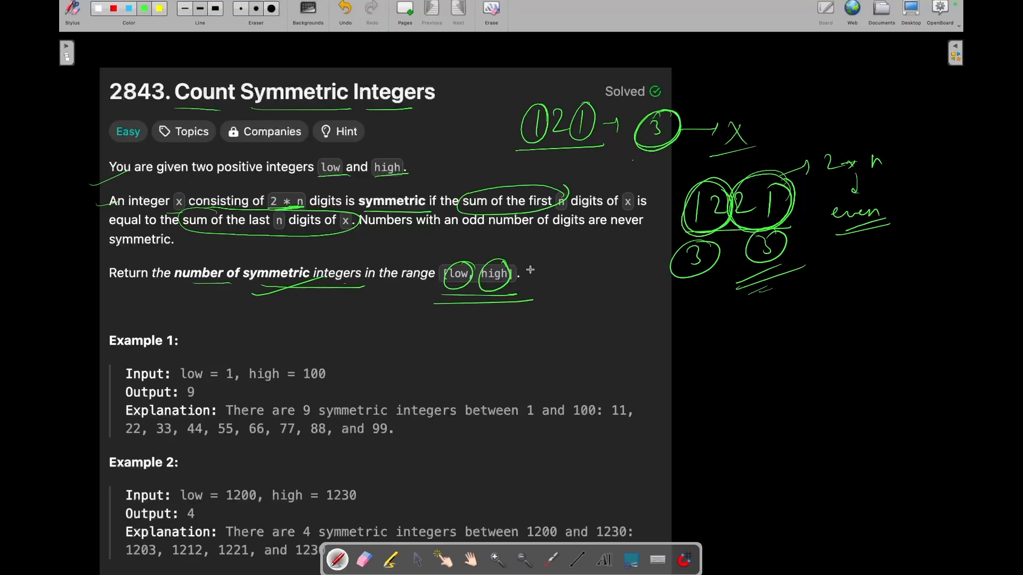
Step: Write the range [1, 100] beside Example 1 and list and underline '2, 3 … 9'
scroll("down", 3)
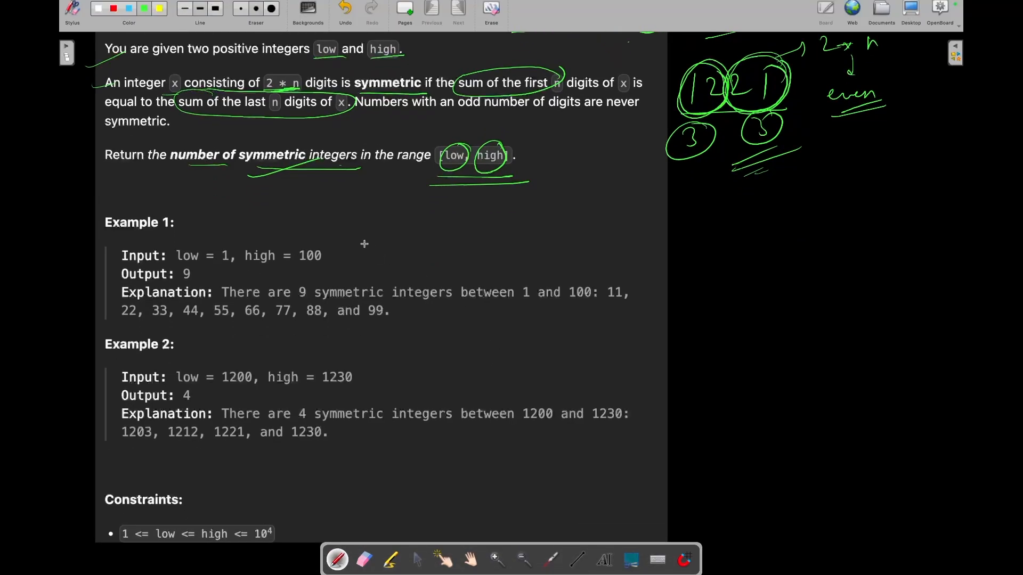
left_click_drag(336, 255, 403, 244)
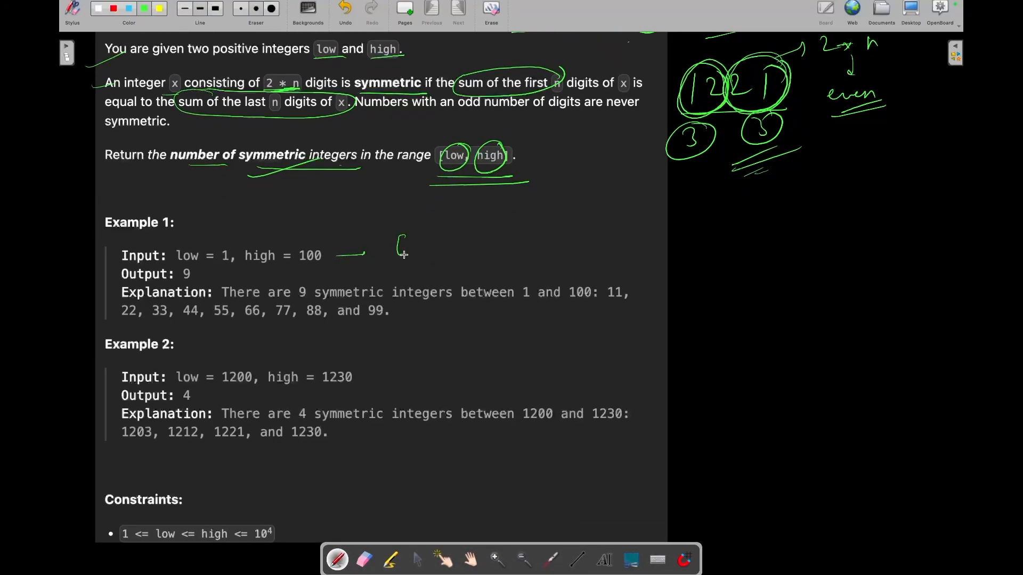
left_click_drag(401, 235, 492, 261)
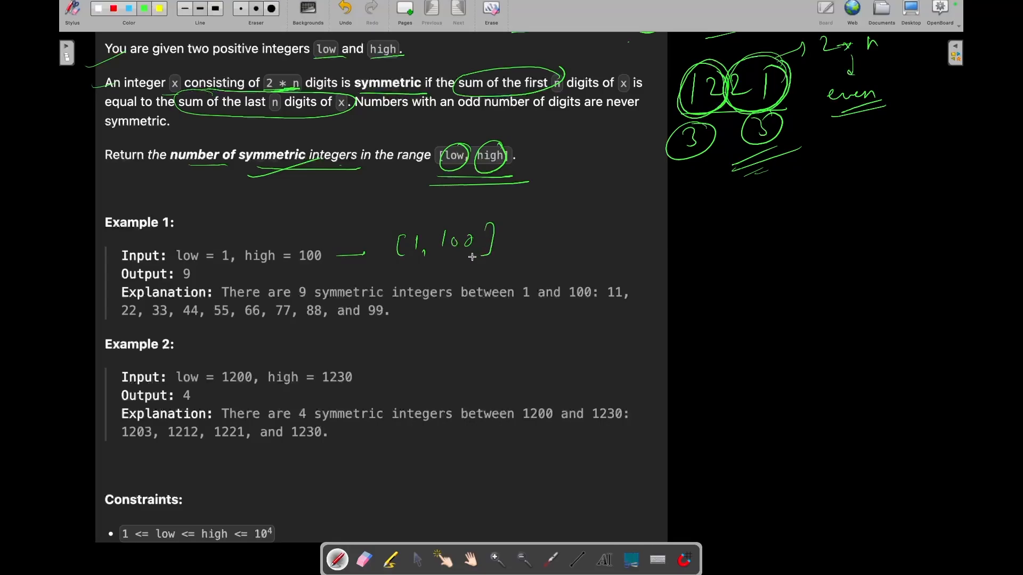
left_click_drag(446, 267, 486, 251)
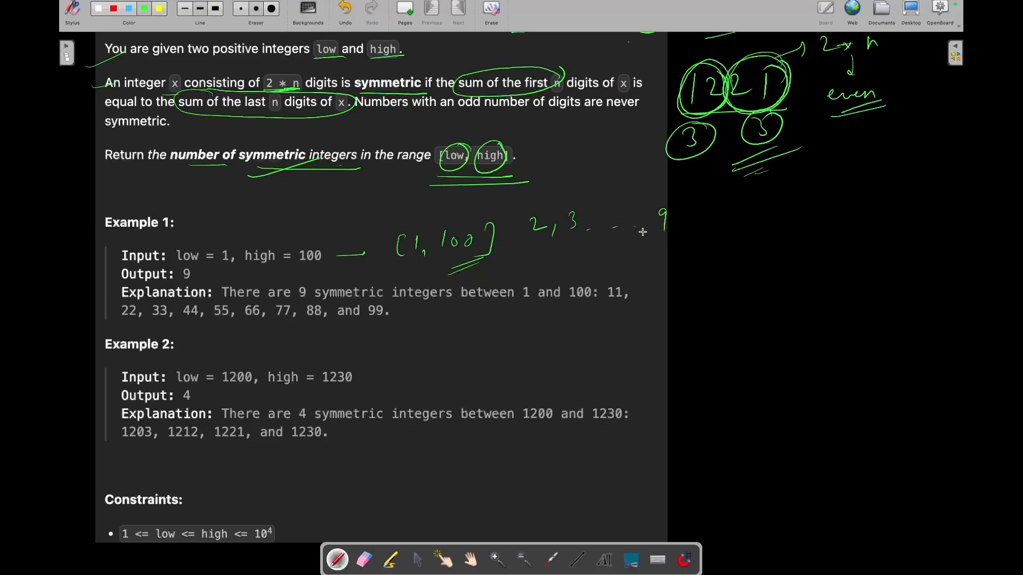
left_click_drag(526, 241, 675, 236)
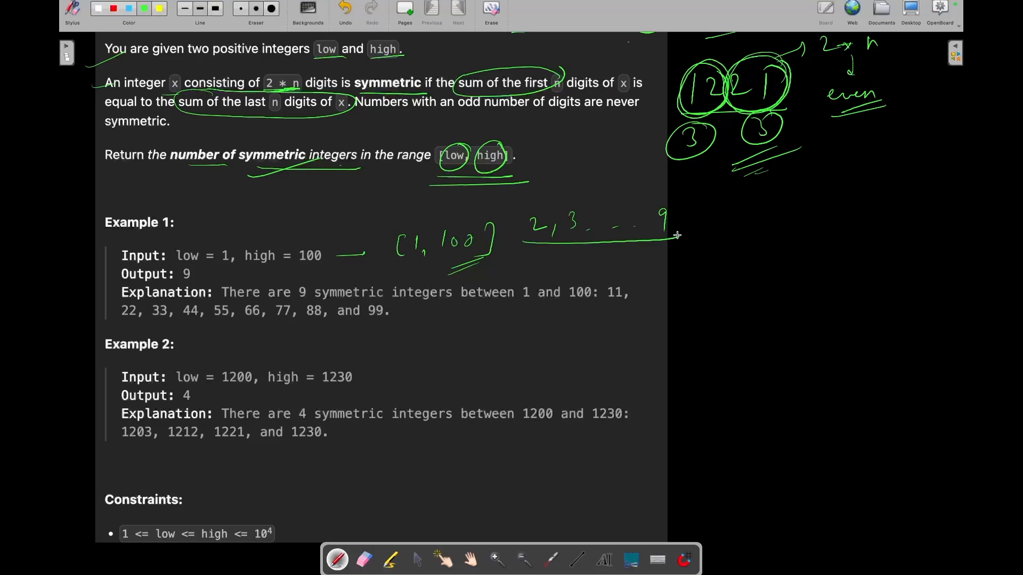
Step: Circle the first two-digit number, underline 11, 22, 33, 44 and label them symmetric
left_click_drag(678, 235, 721, 225)
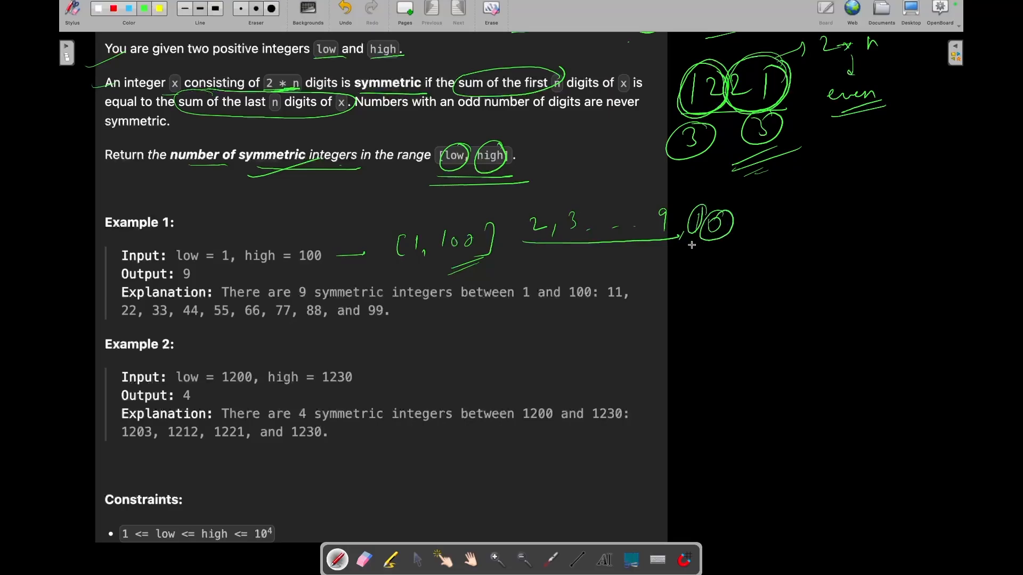
left_click_drag(750, 218, 770, 245)
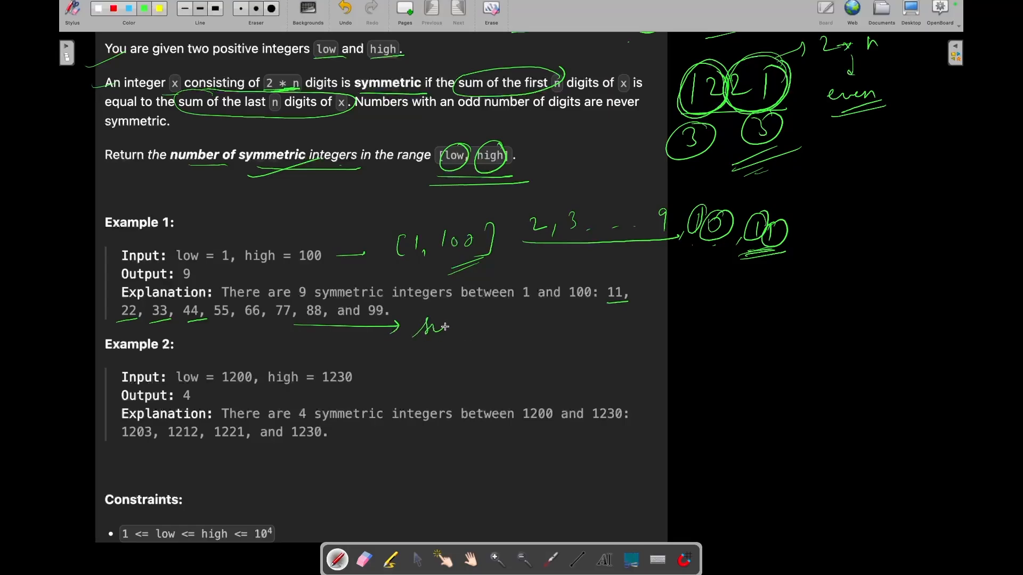
left_click_drag(411, 329, 522, 339)
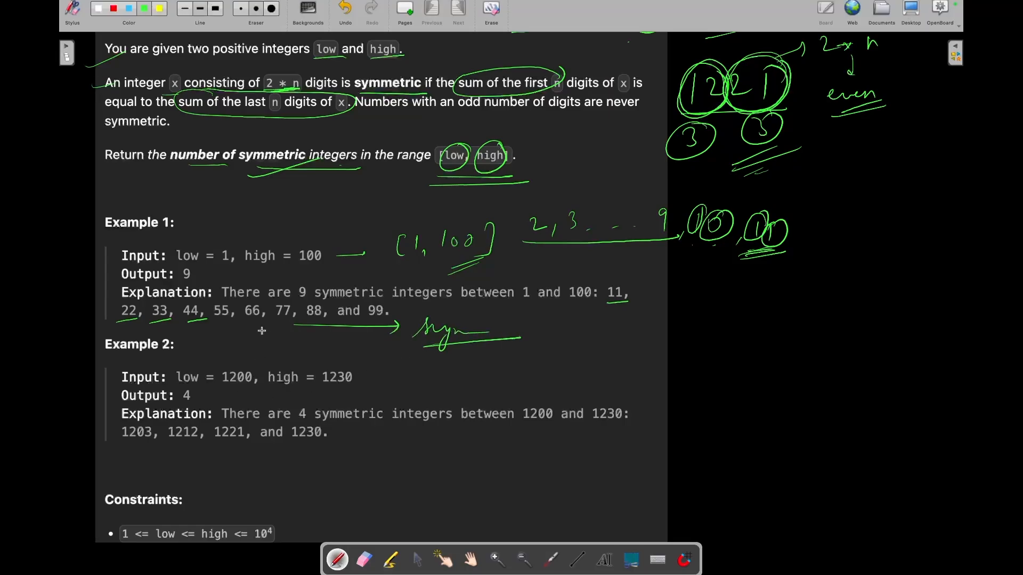
Step: Underline Example 2's bounds 1200 and 1230, and write 1201 with both halves circled
left_click_drag(219, 392, 355, 388)
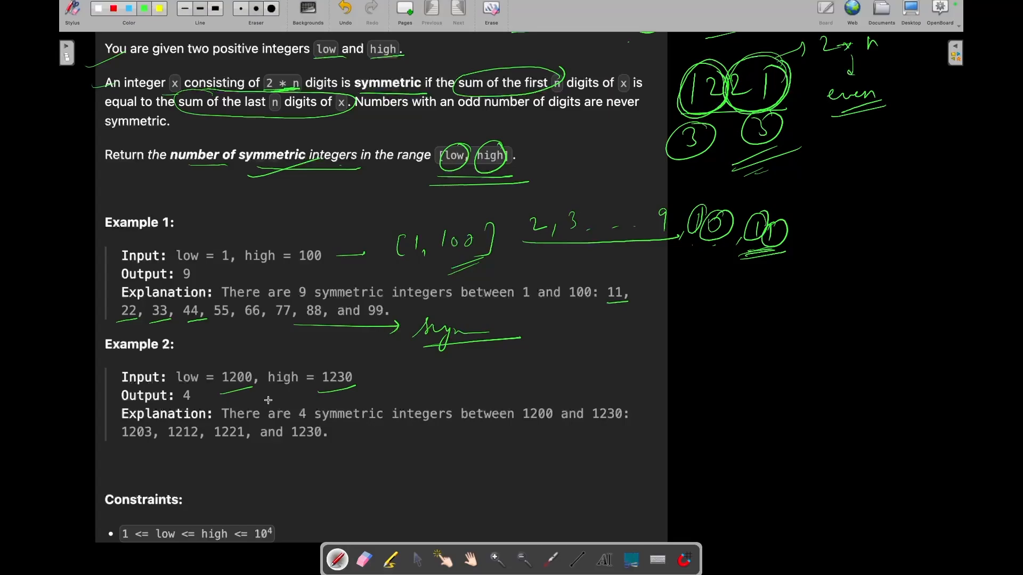
mouse_move(331, 425)
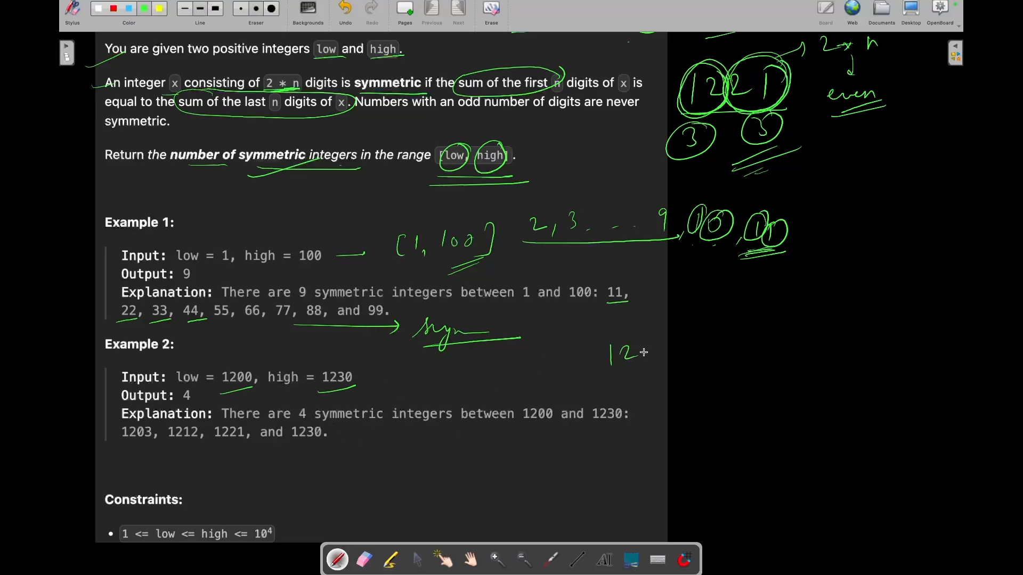
left_click_drag(630, 352, 665, 352)
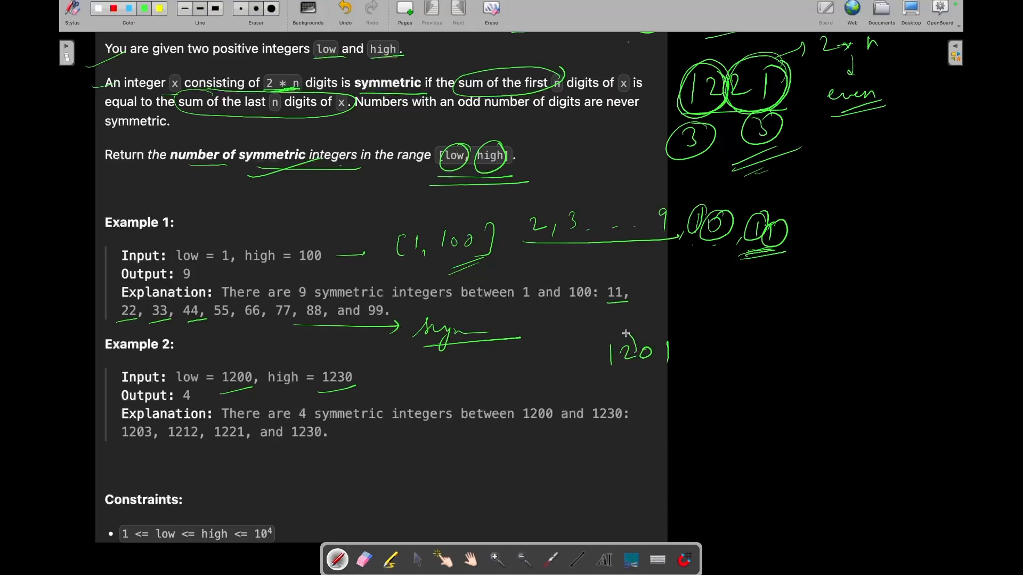
left_click_drag(626, 332, 620, 391)
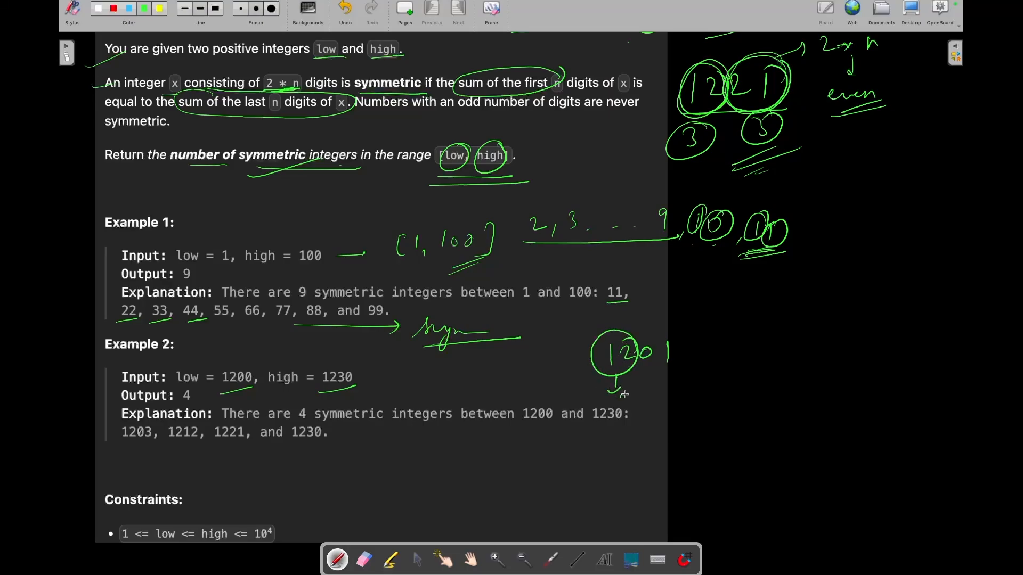
left_click_drag(646, 333, 679, 372)
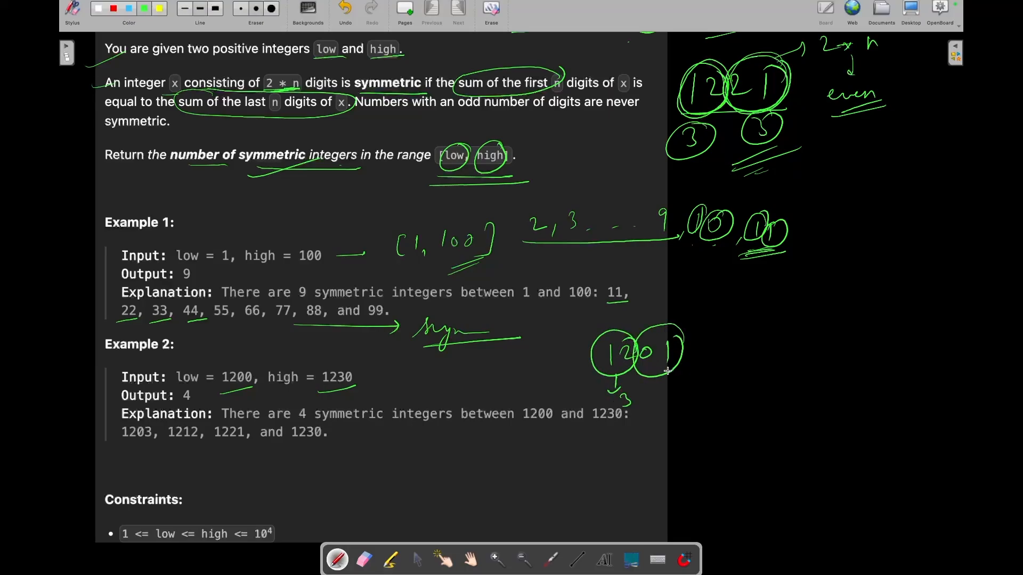
Step: Mark 1201's half-sums as 3 and 1, underline the explanation, and circle output 4
left_click_drag(672, 372, 717, 371)
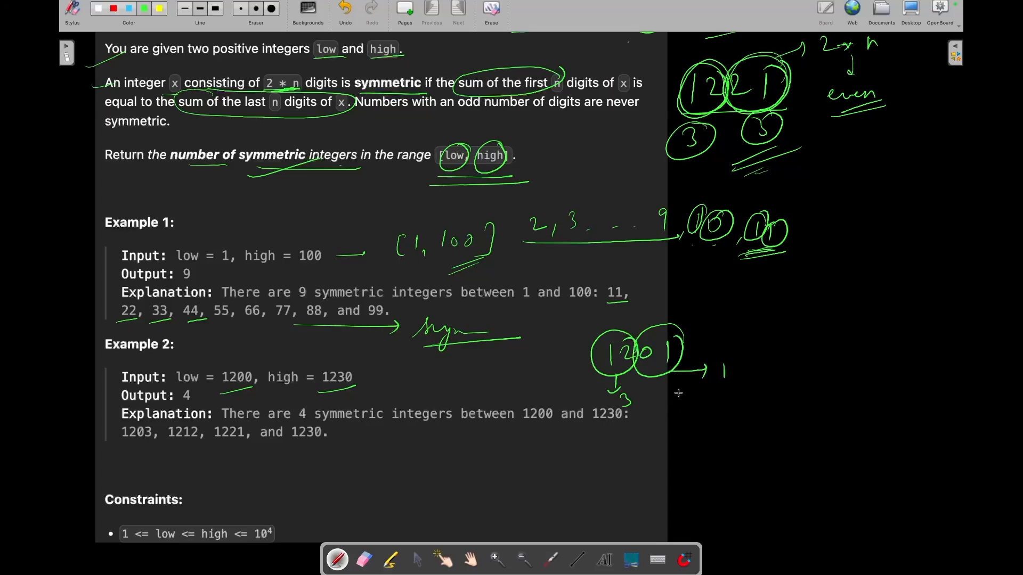
left_click_drag(678, 392, 747, 388)
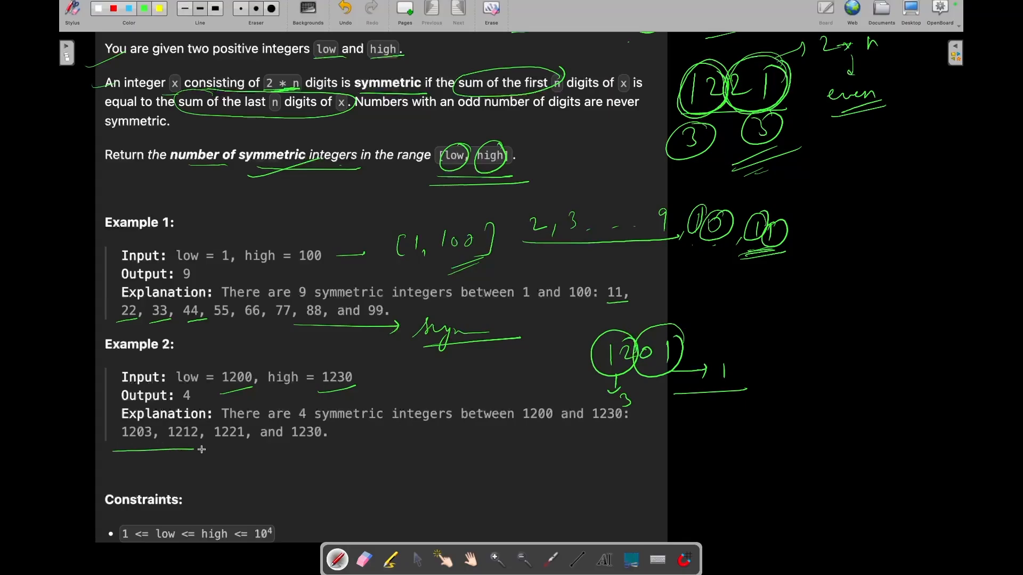
left_click_drag(118, 452, 329, 451)
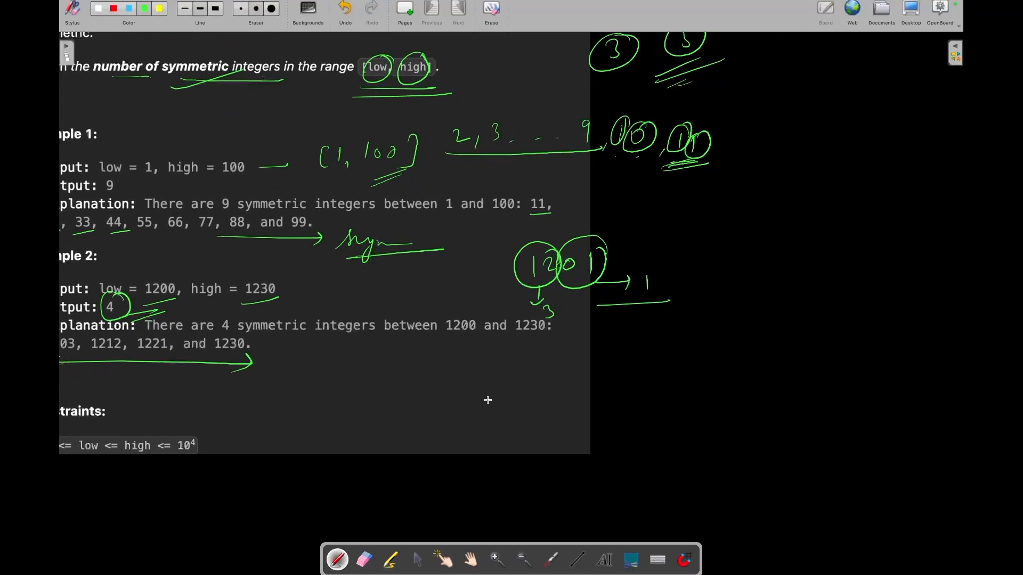
mouse_move(523, 380)
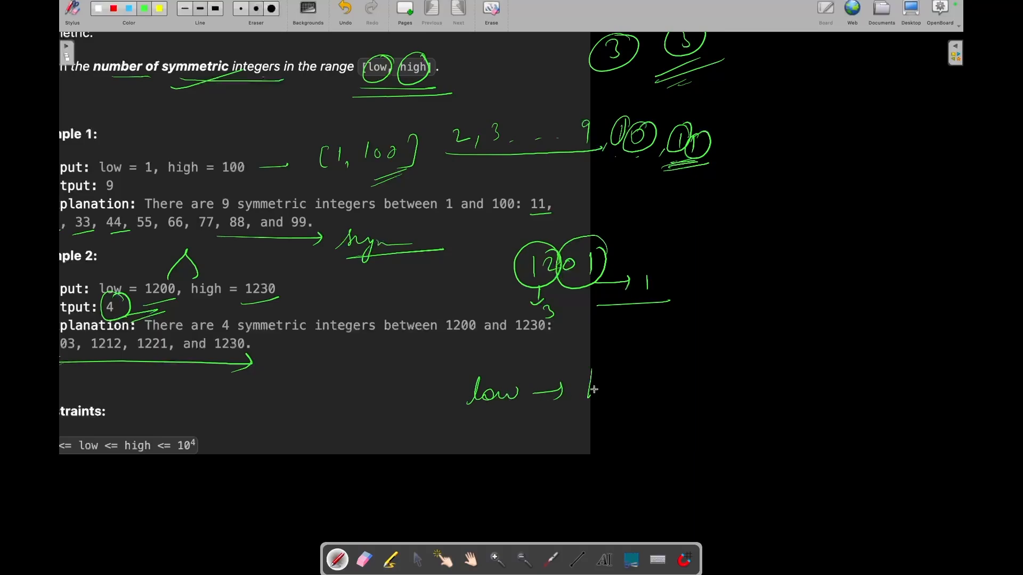
Step: Write 'low → high' and 'str = i', circling the digits of 1200 with arrows
type("high")
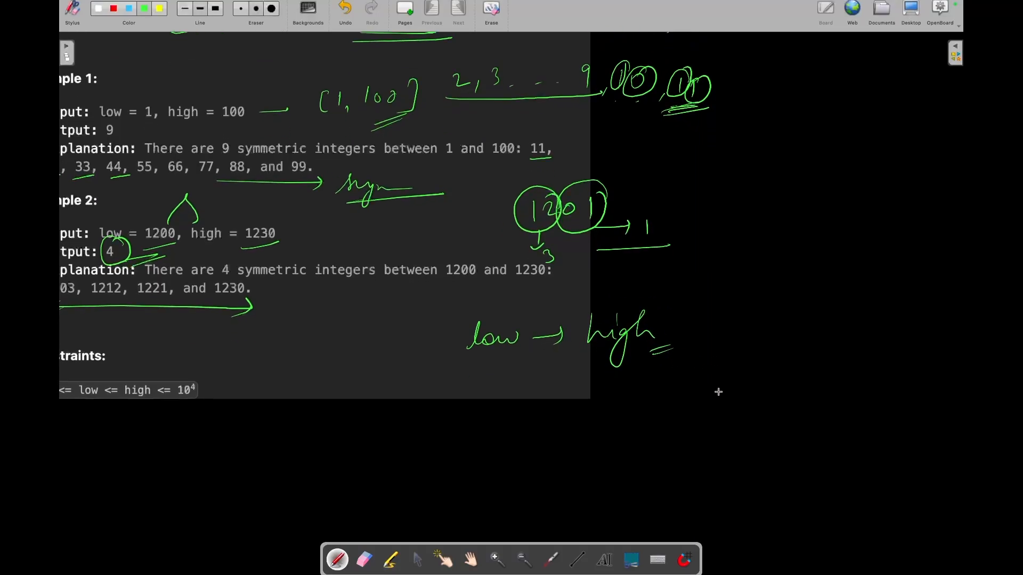
mouse_move(414, 336)
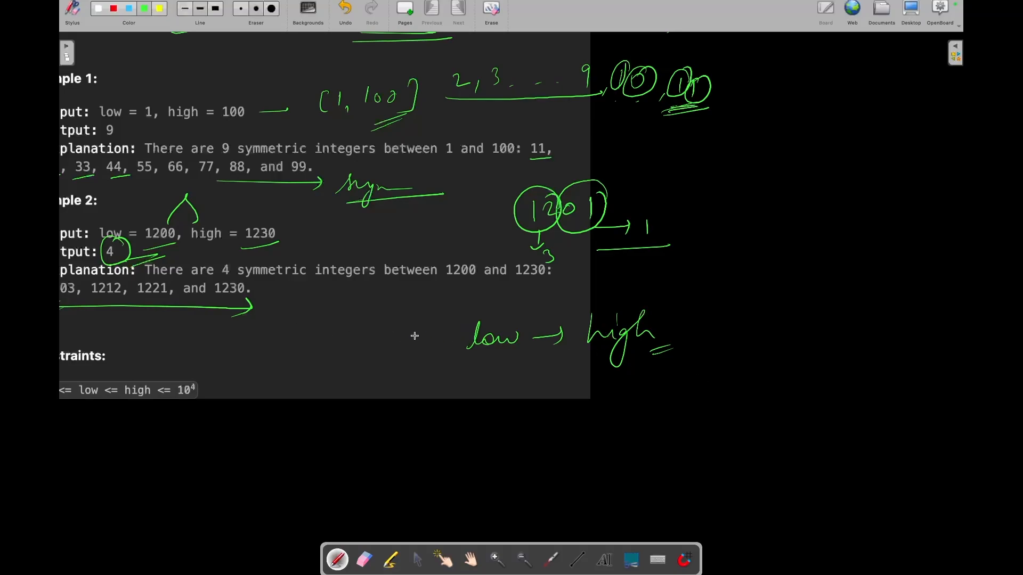
left_click_drag(398, 346, 431, 330)
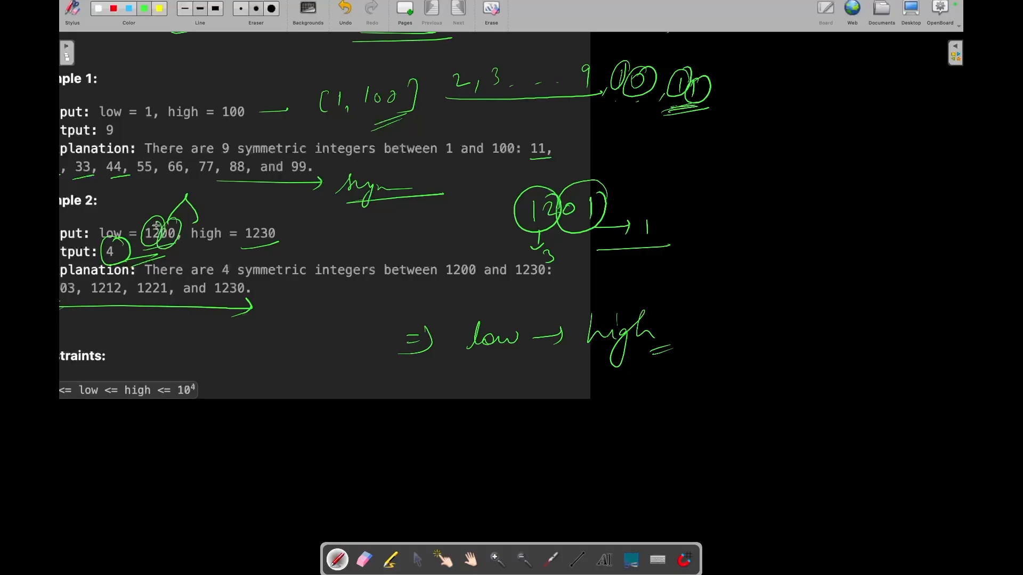
mouse_move(241, 242)
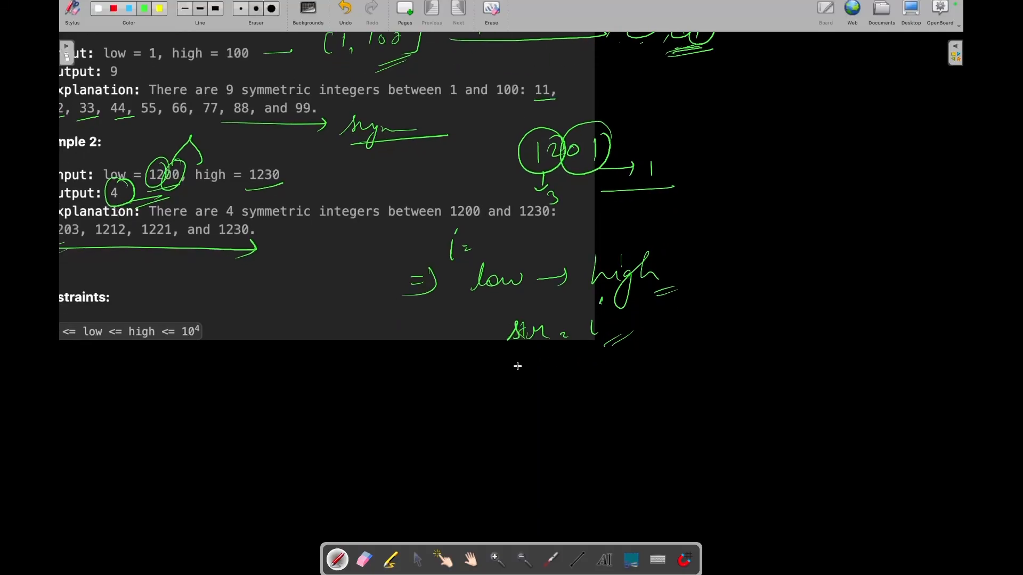
left_click_drag(517, 362, 566, 355)
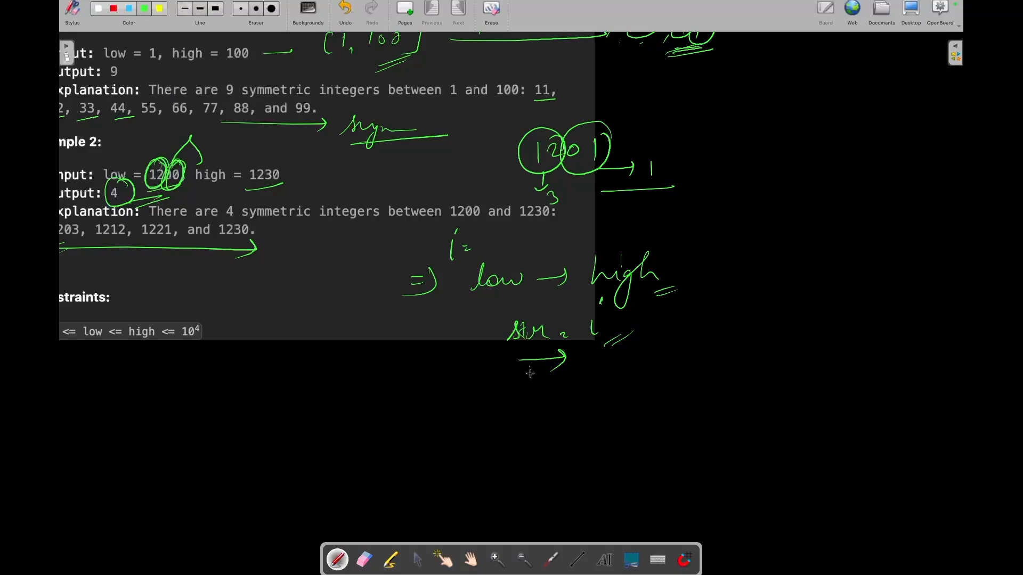
left_click_drag(528, 378, 535, 407)
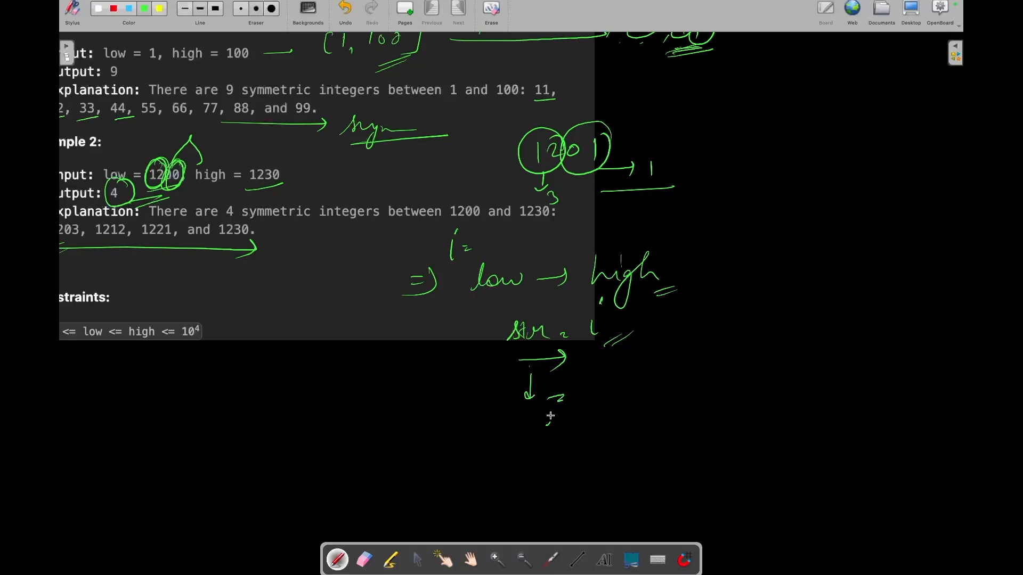
Step: Write res++ for counting and the size(str)%2 odd-length check beside str = i
left_click_drag(548, 418, 613, 417)
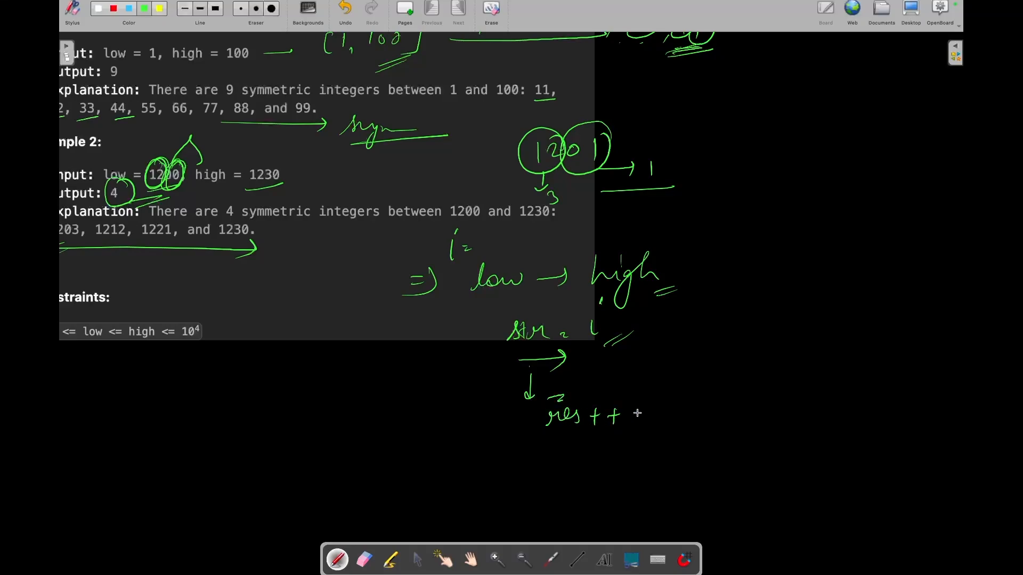
left_click_drag(640, 430, 623, 450)
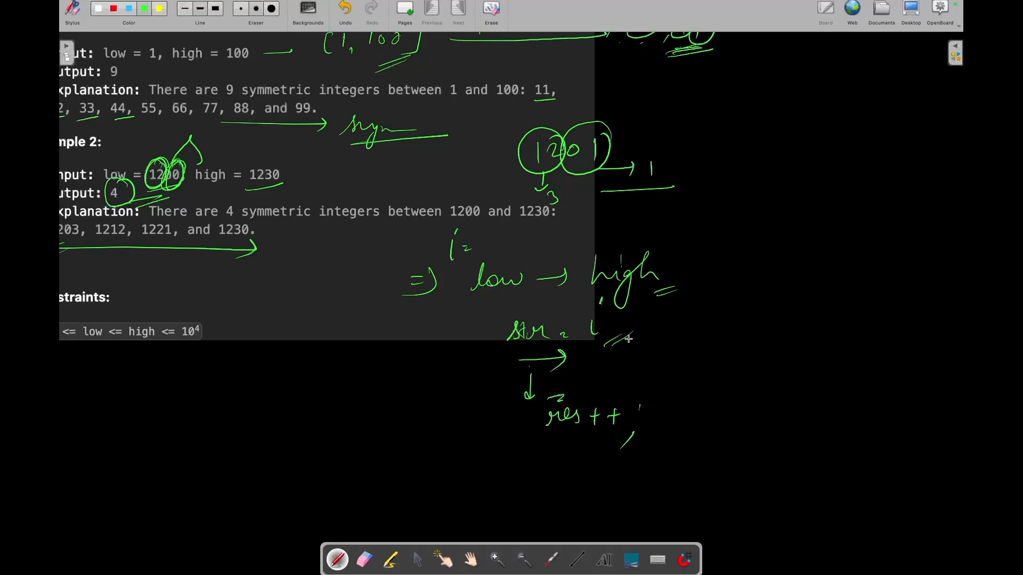
left_click_drag(623, 339, 675, 340)
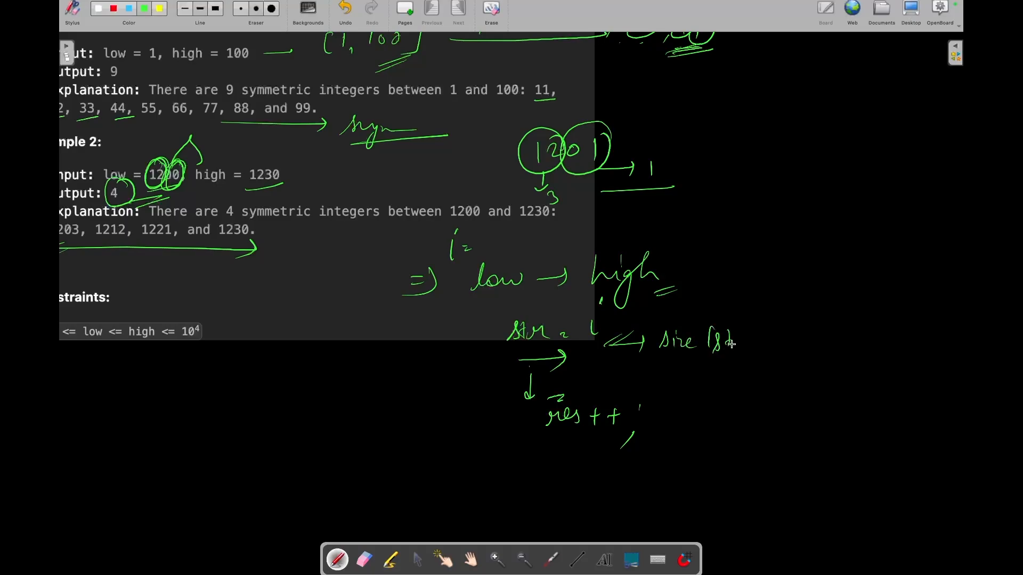
left_click_drag(730, 343, 792, 342)
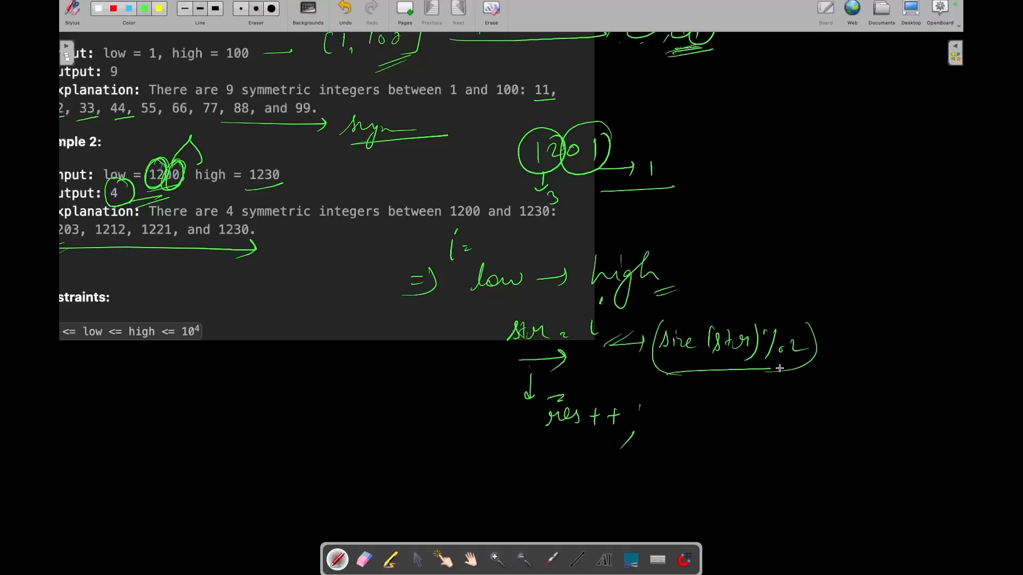
left_click_drag(661, 374, 818, 354)
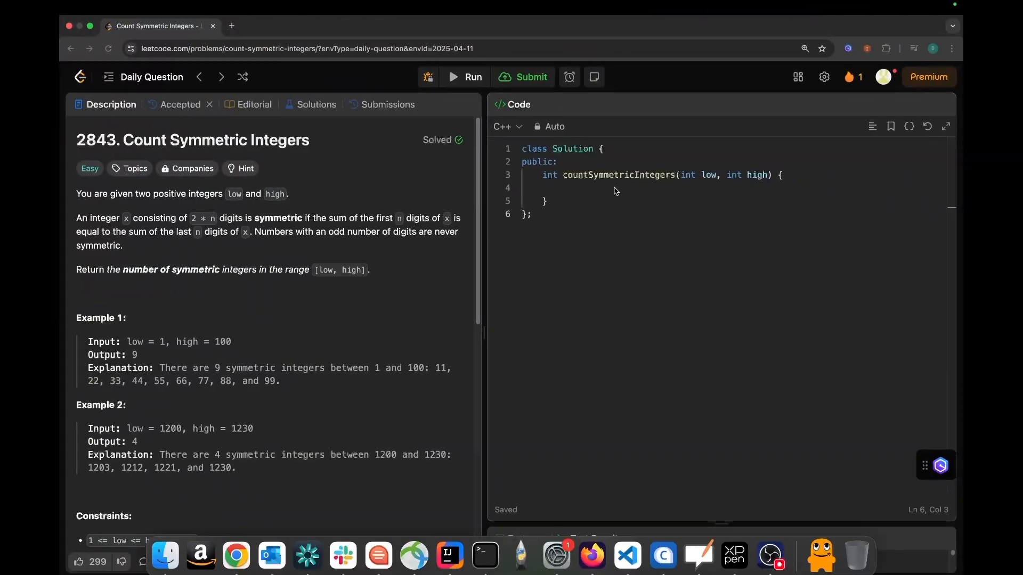
Step: Declare int result and start the for loop with i = low up to high
type("fo")
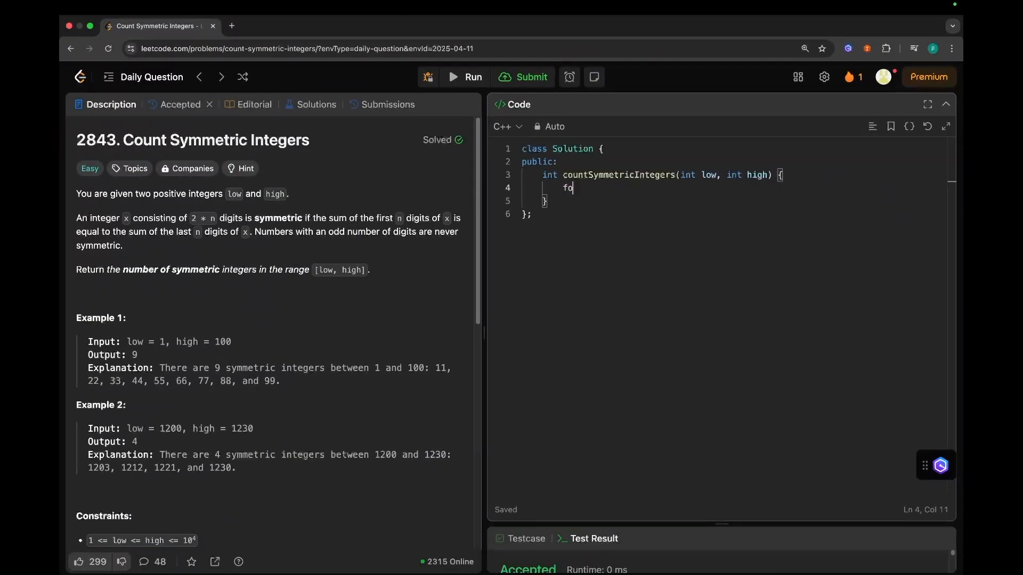
type("int reu")
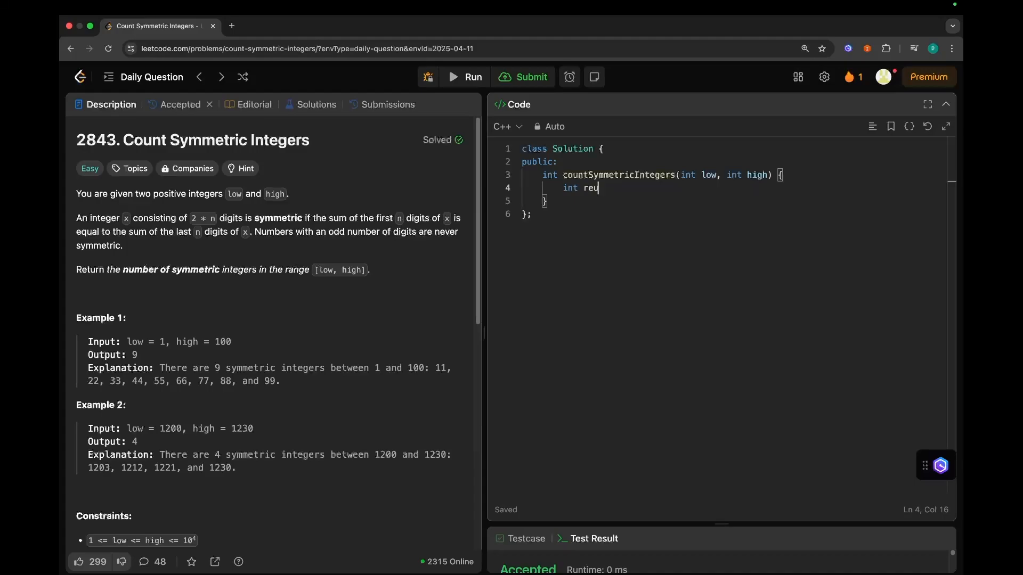
type("sult = 0;")
type("for(l")
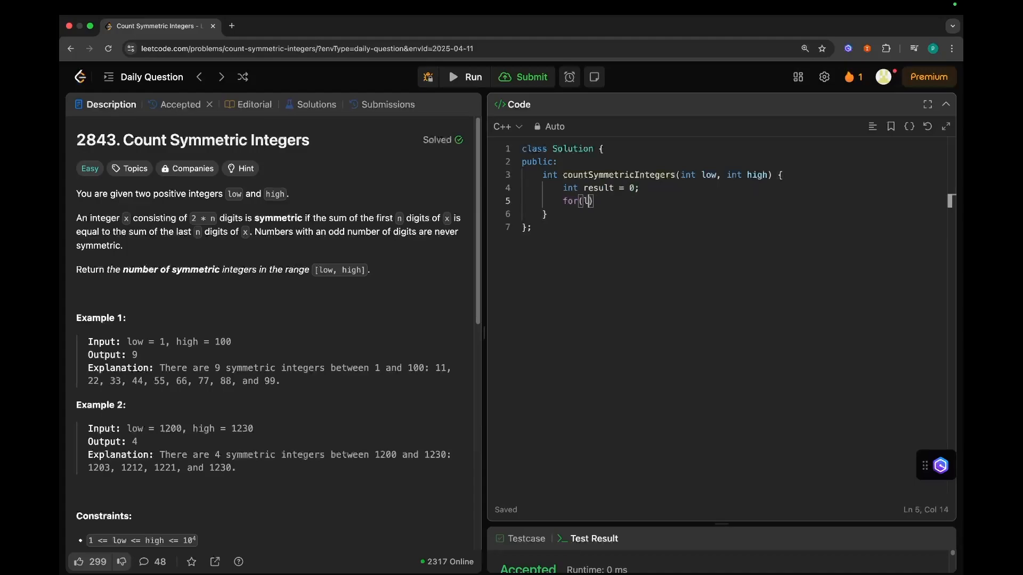
type("i = low; i ,")
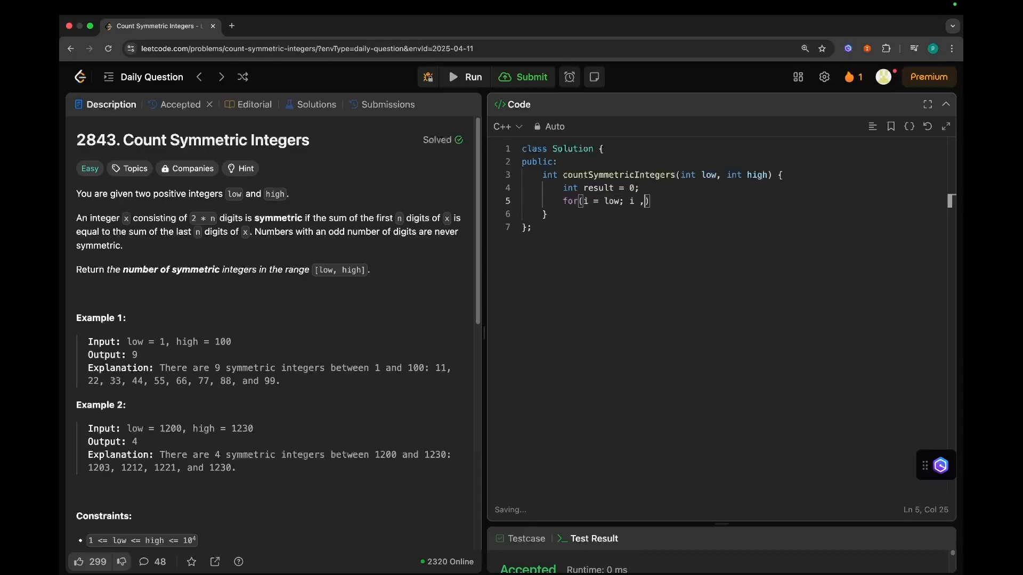
type("<= high; i++")
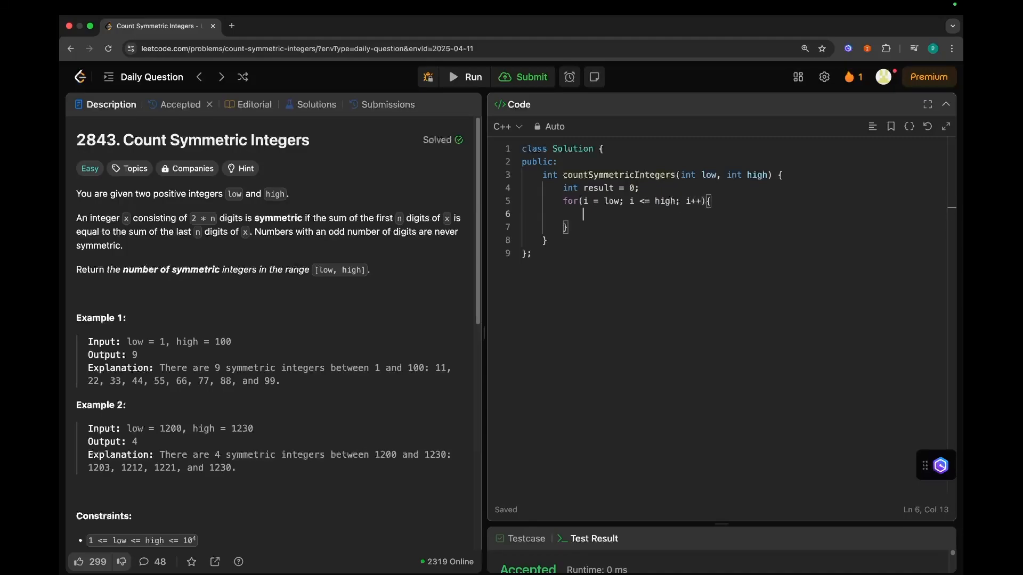
Step: Convert i to string num, set n = num.length(), and continue when n%2 is odd
type("string num = to_string(")
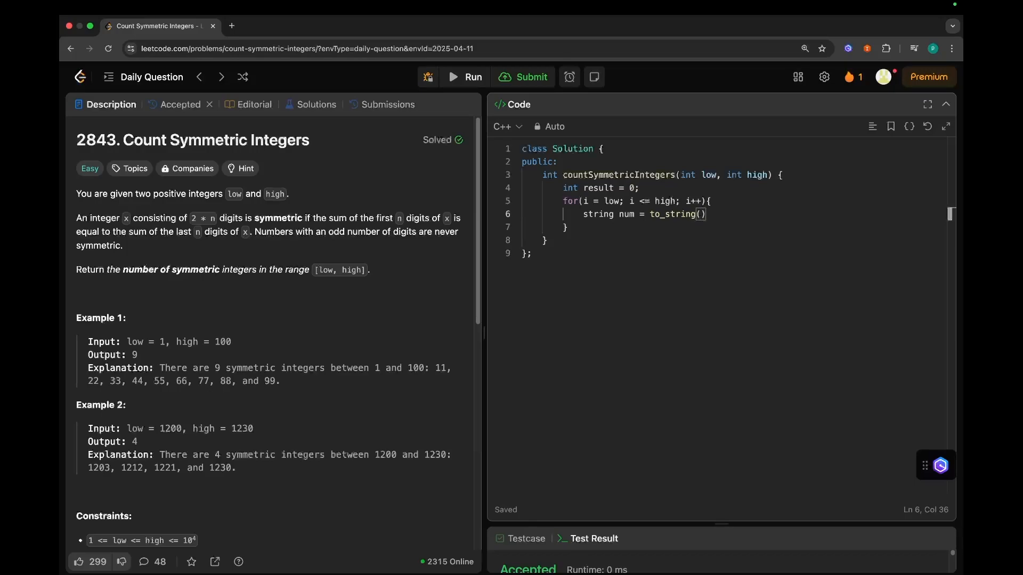
type("i);")
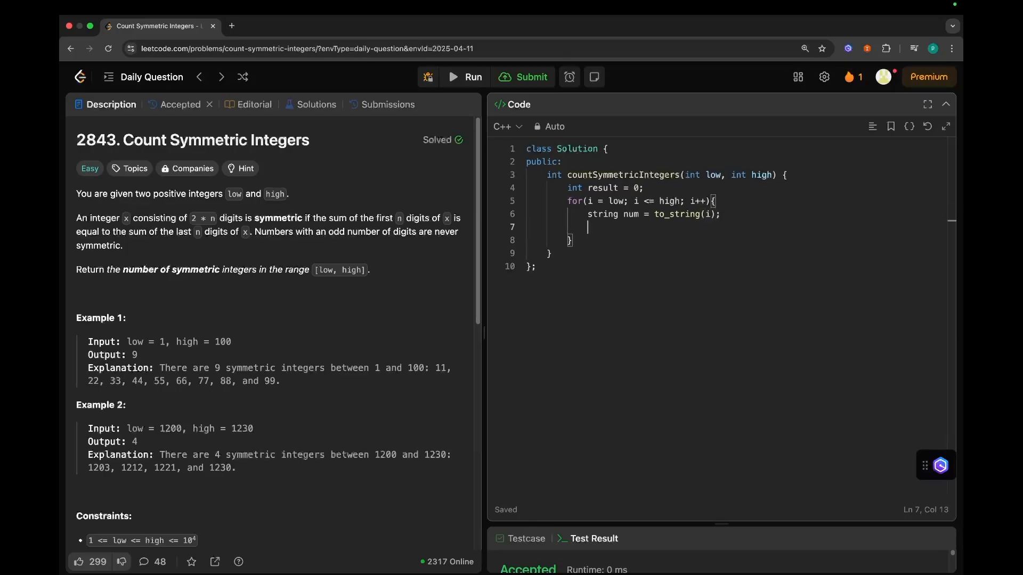
type("int n = nu")
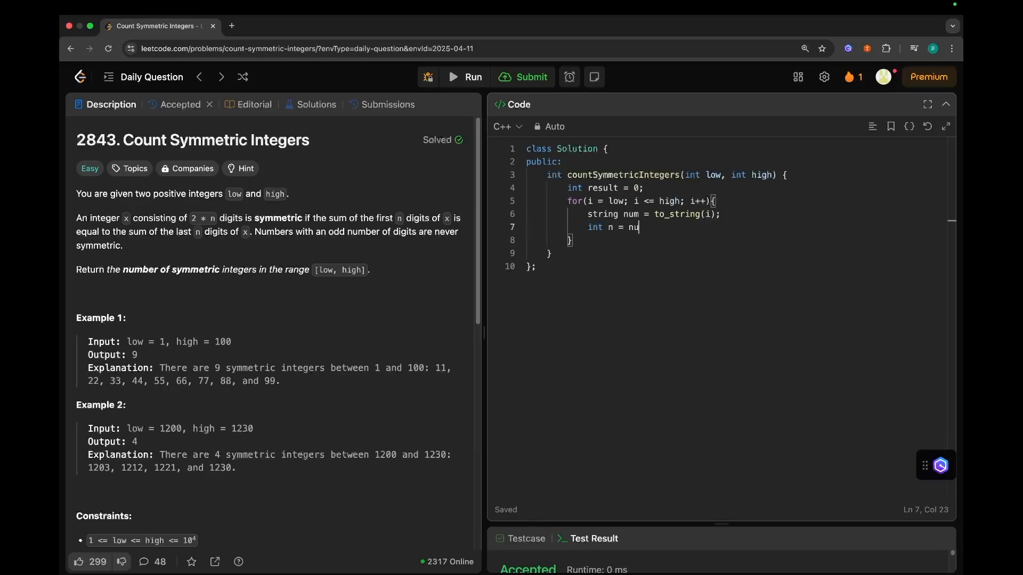
type("m.length();")
type("if")
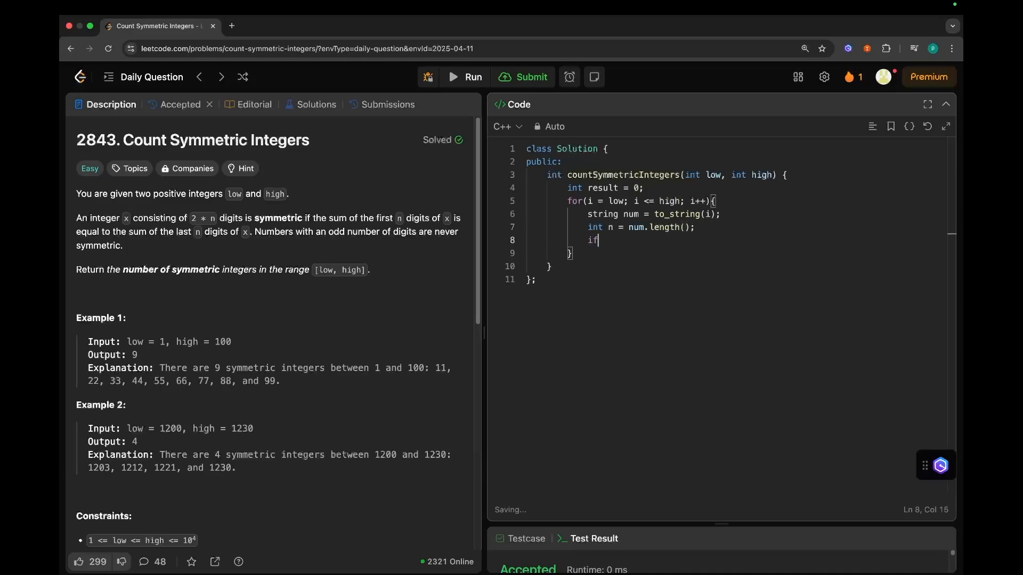
type("(n%2)")
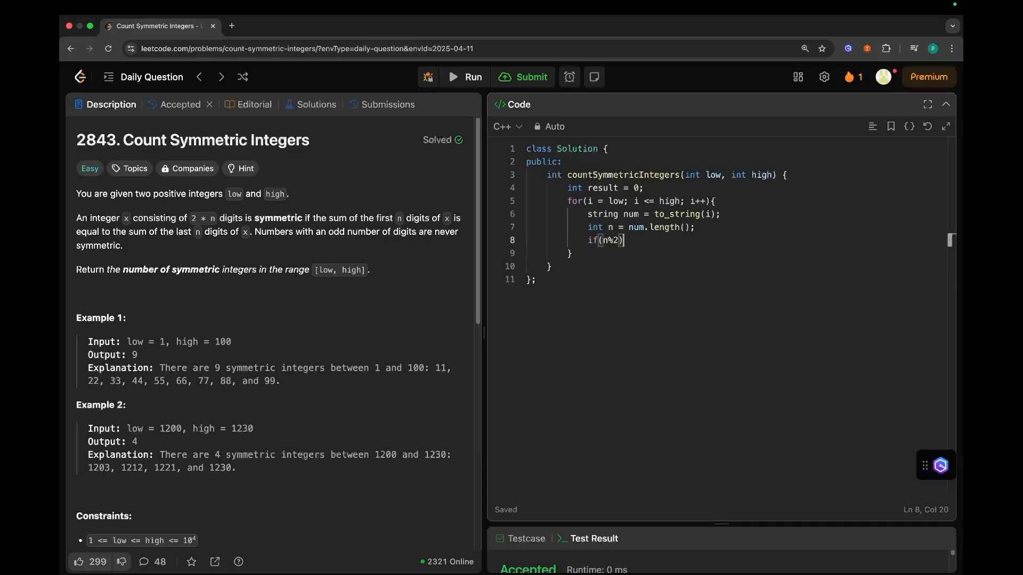
type("cont")
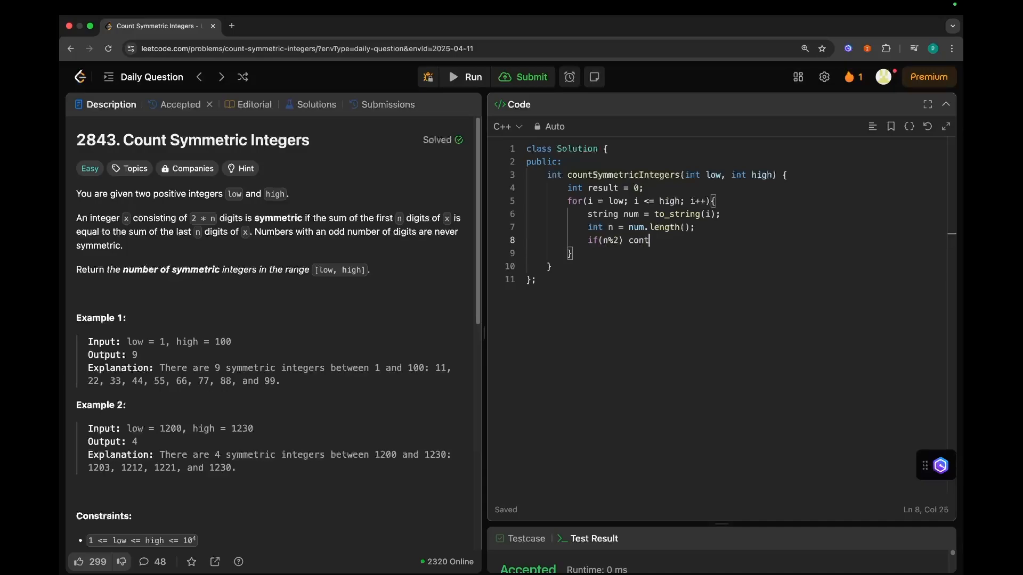
type("inue;")
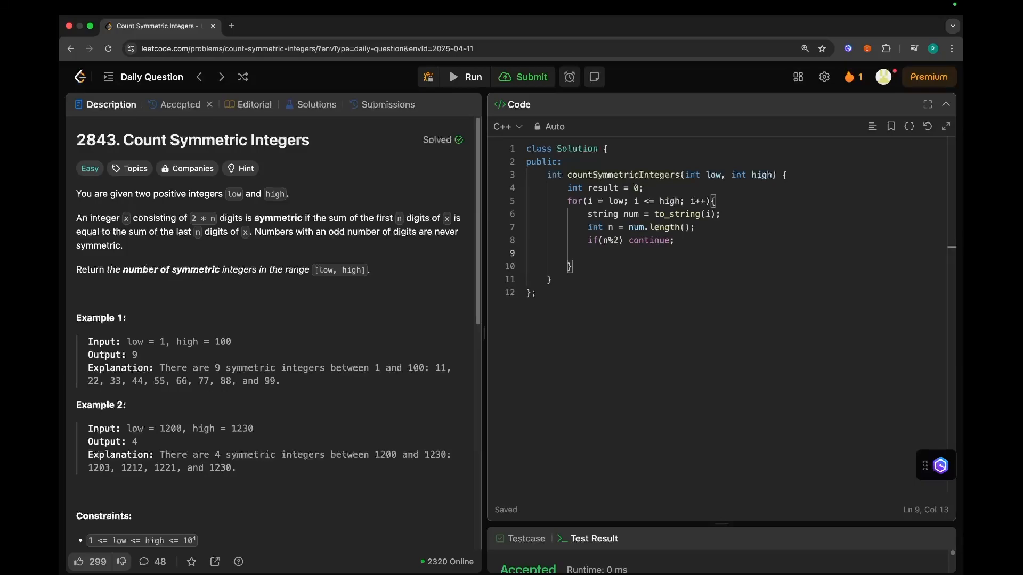
Step: Begin an inner for loop over j with j < n, j++
type("for()")
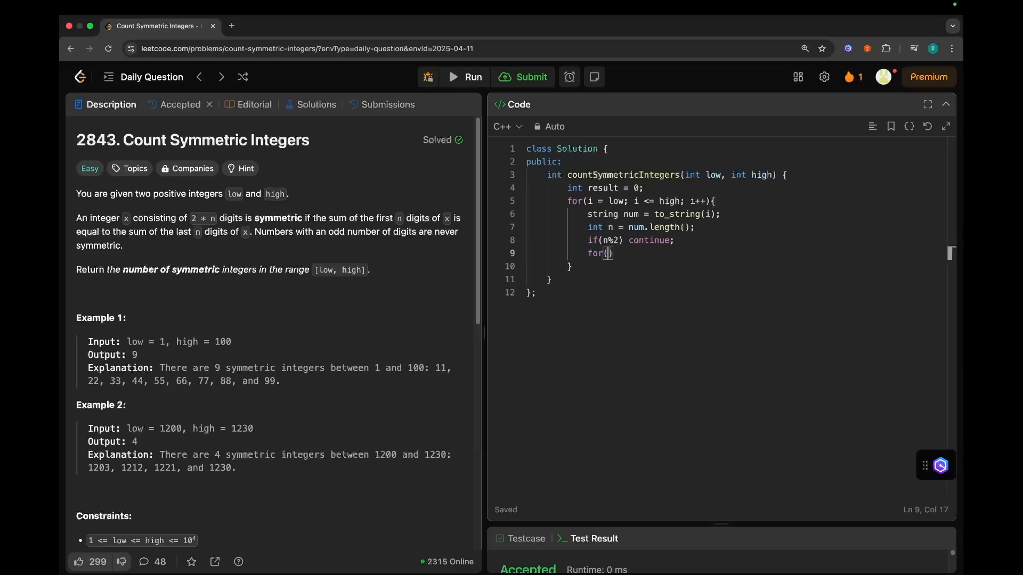
type("int j = 0;")
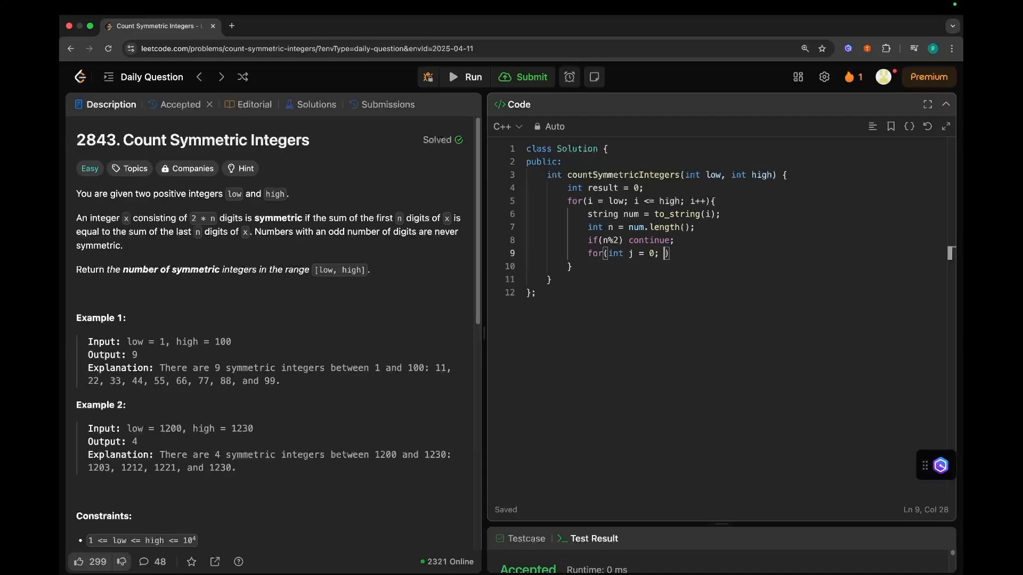
type("j <")
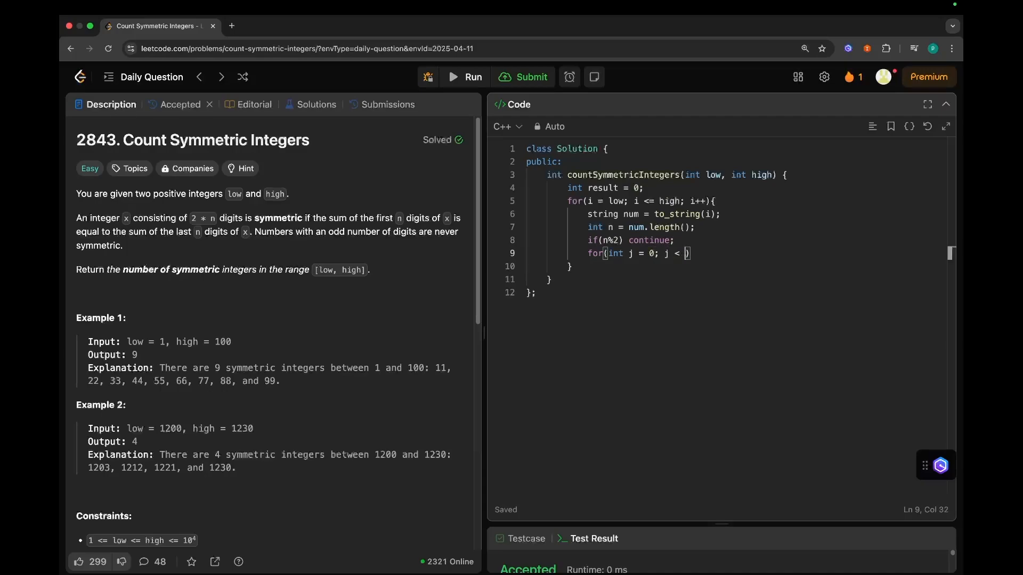
type("n; j++")
type("i")
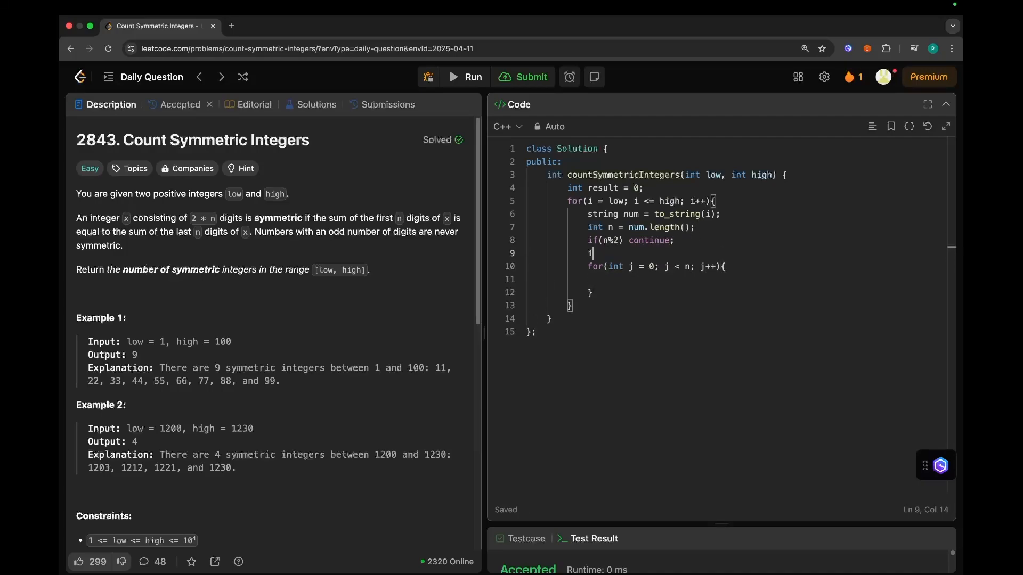
Step: Declare int firstSum = 0 and lastSum = 0
type("nt firstSum =")
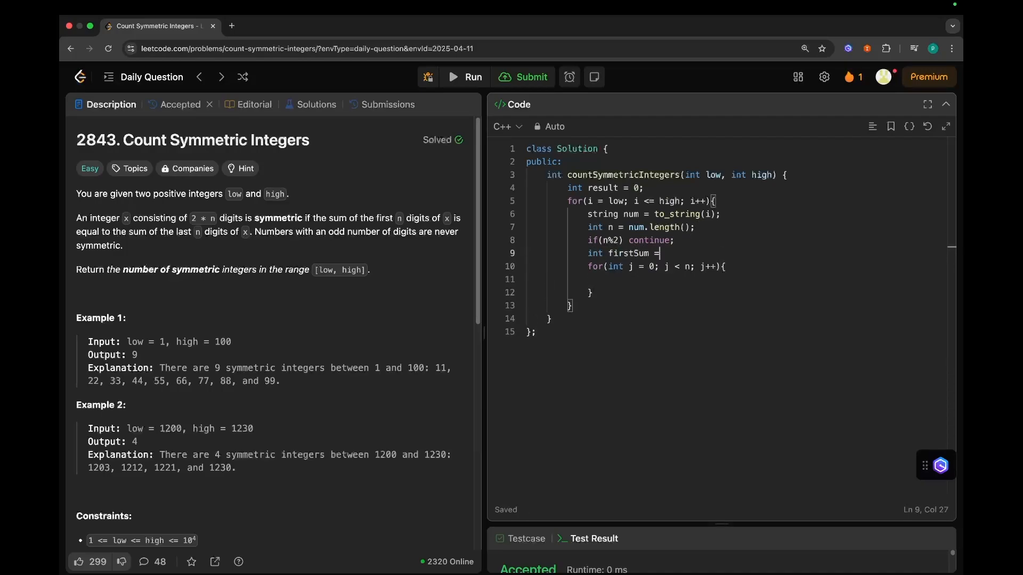
type("0,")
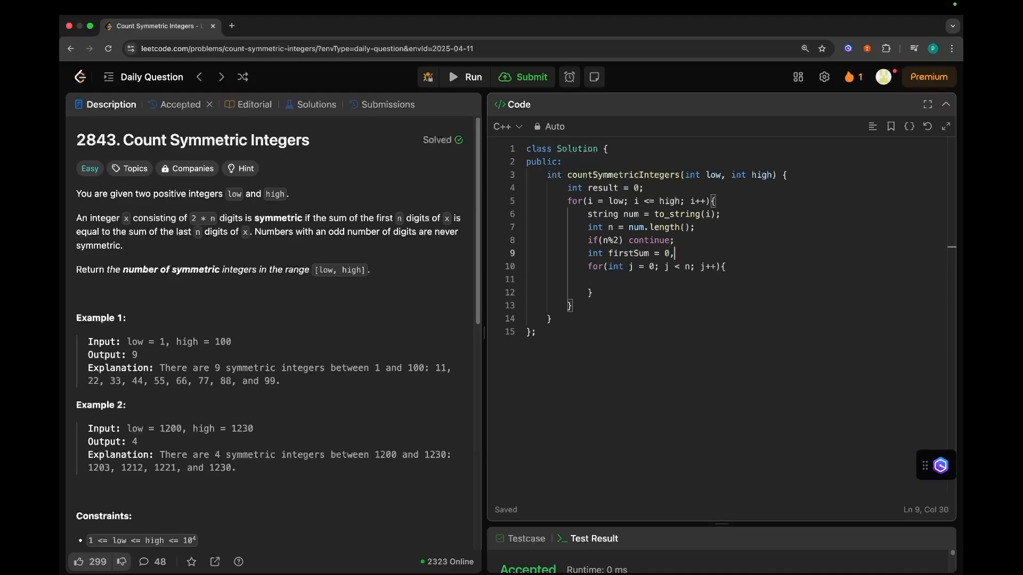
type("l")
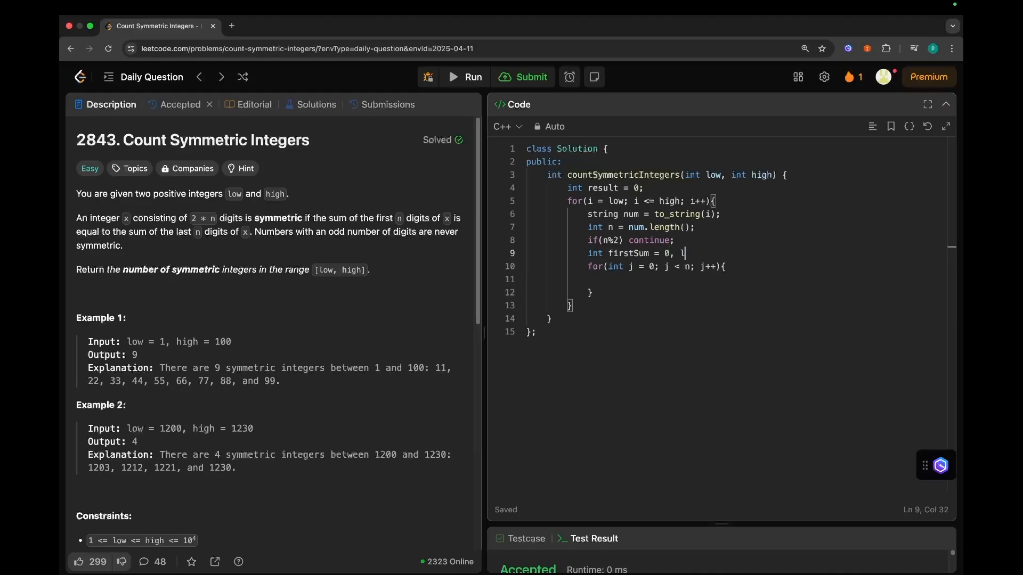
type("astSum = 0;")
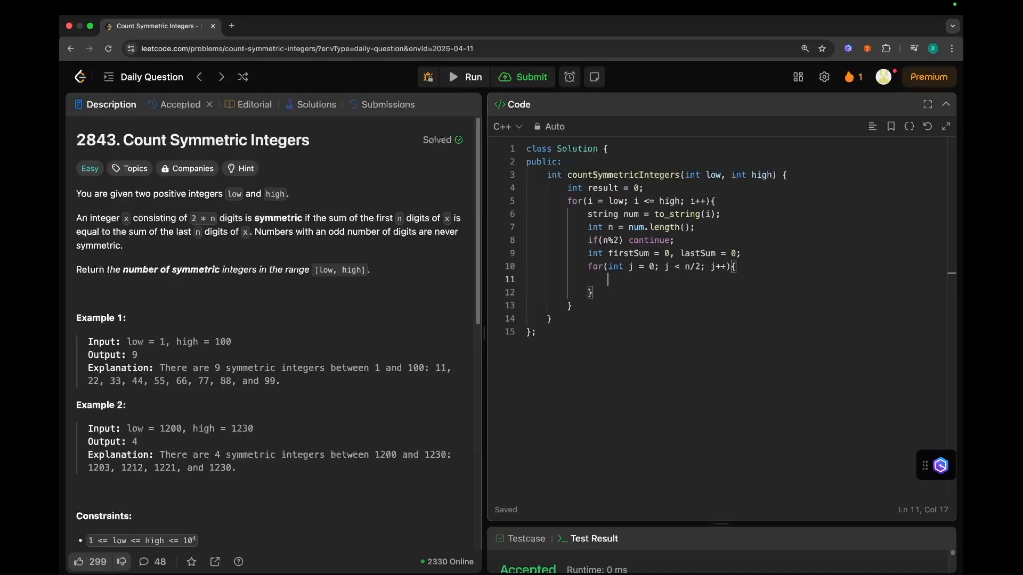
Step: Accumulate firstSum += num[j] and lastSum += num[n-j-1] inside the inner loop
type("firstSum +")
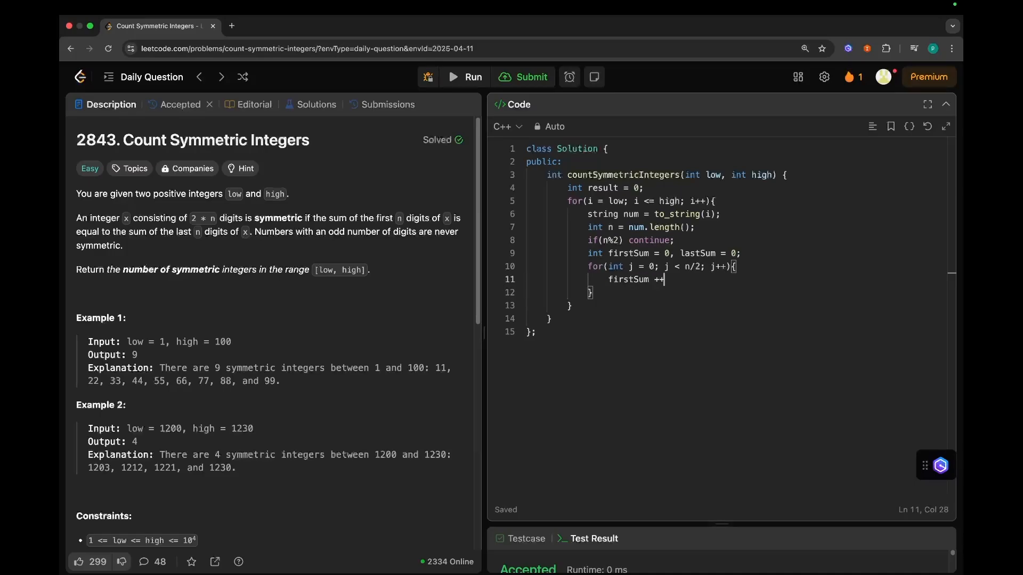
type("+= num[]")
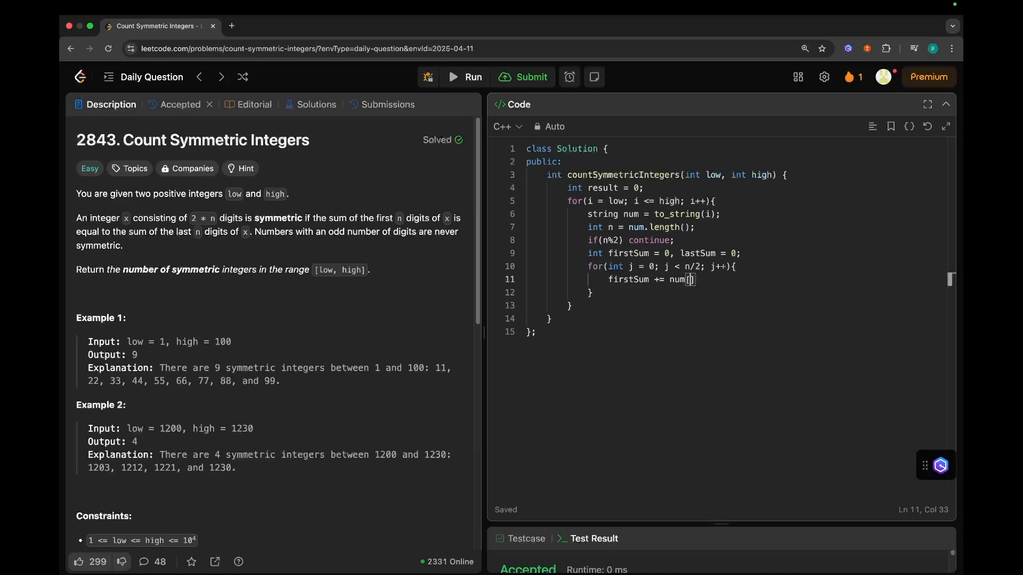
type("j];")
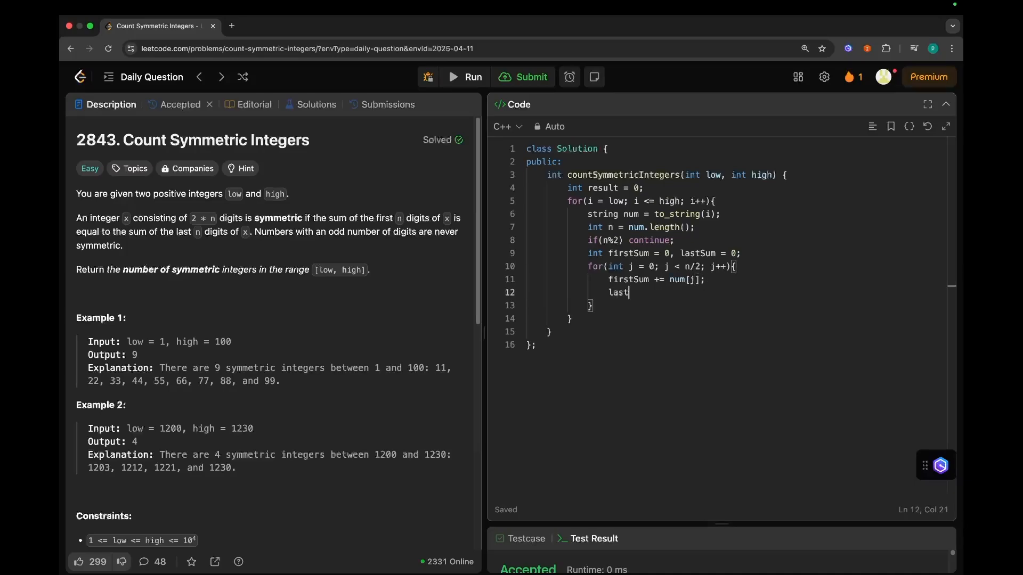
type("Sum +=")
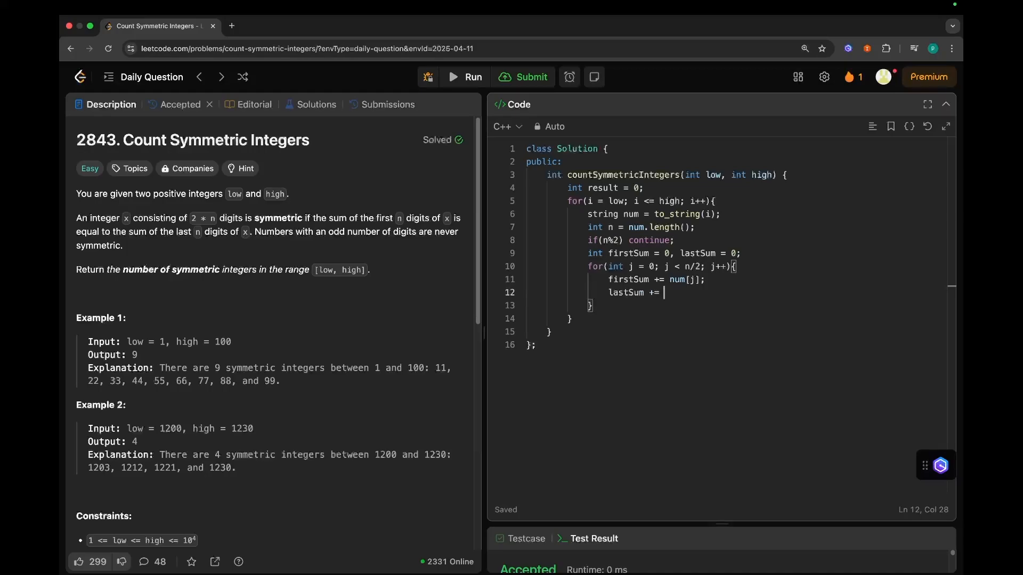
type("num")
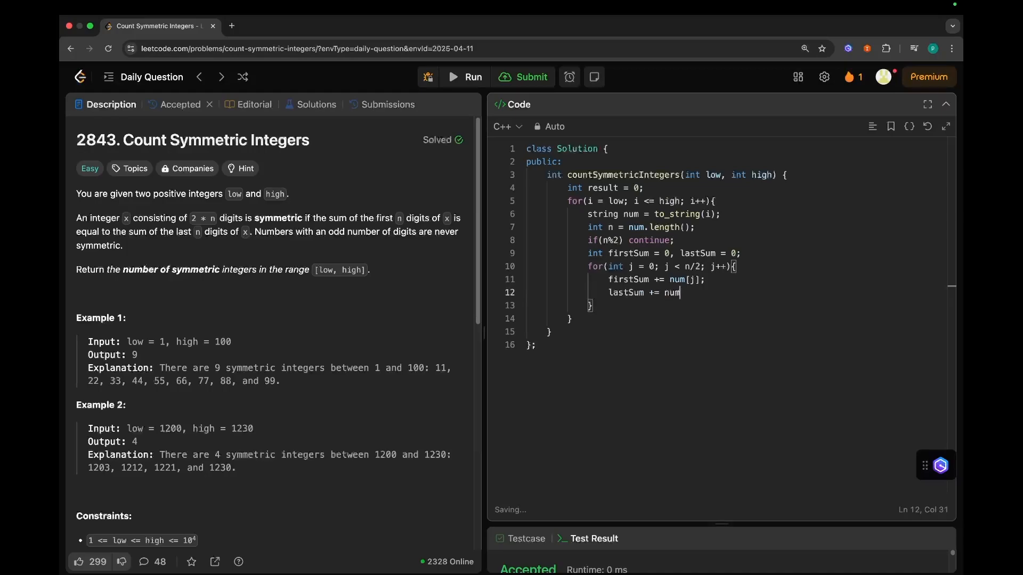
type("[n]")
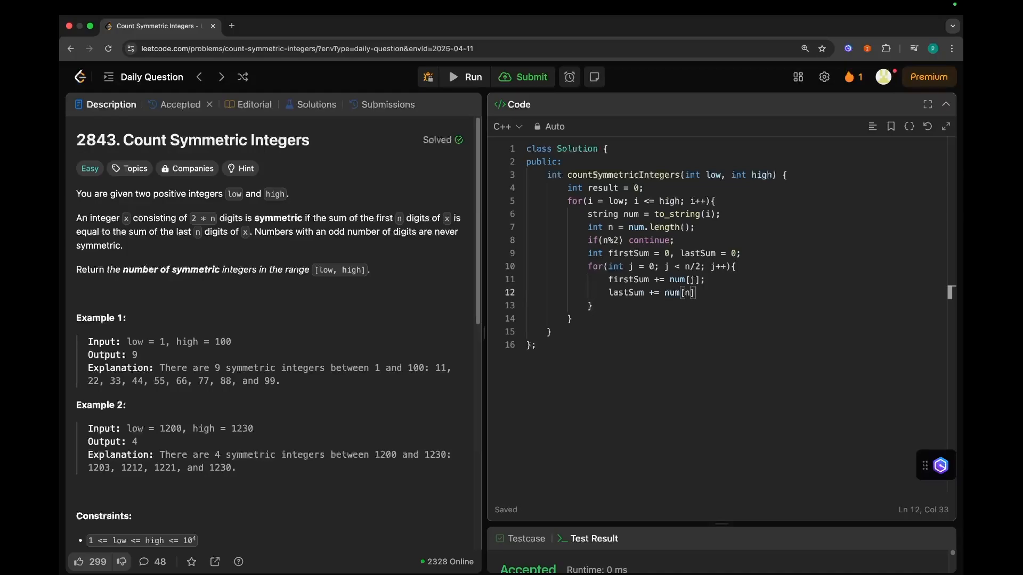
type("-j-1")
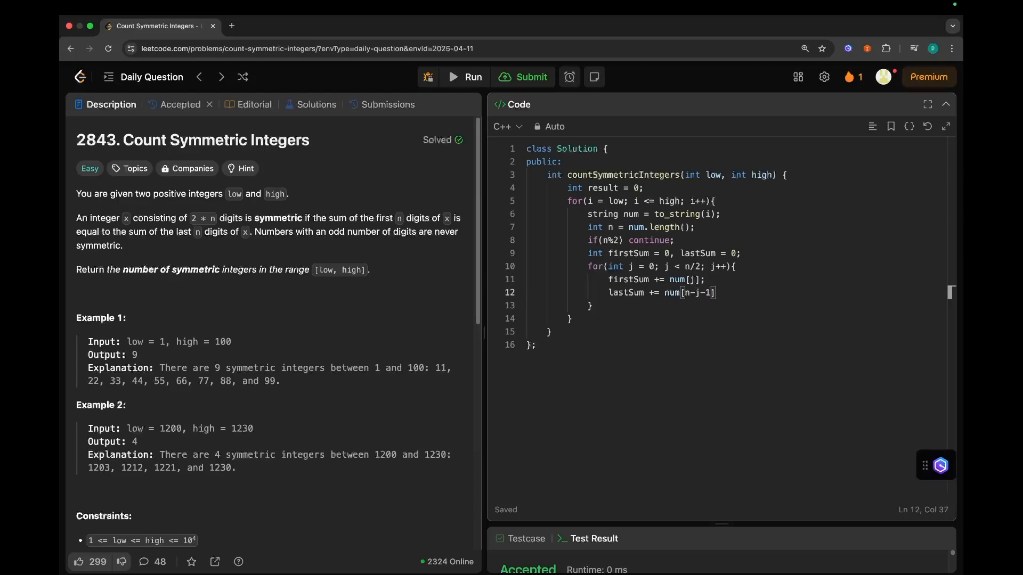
key("enter")
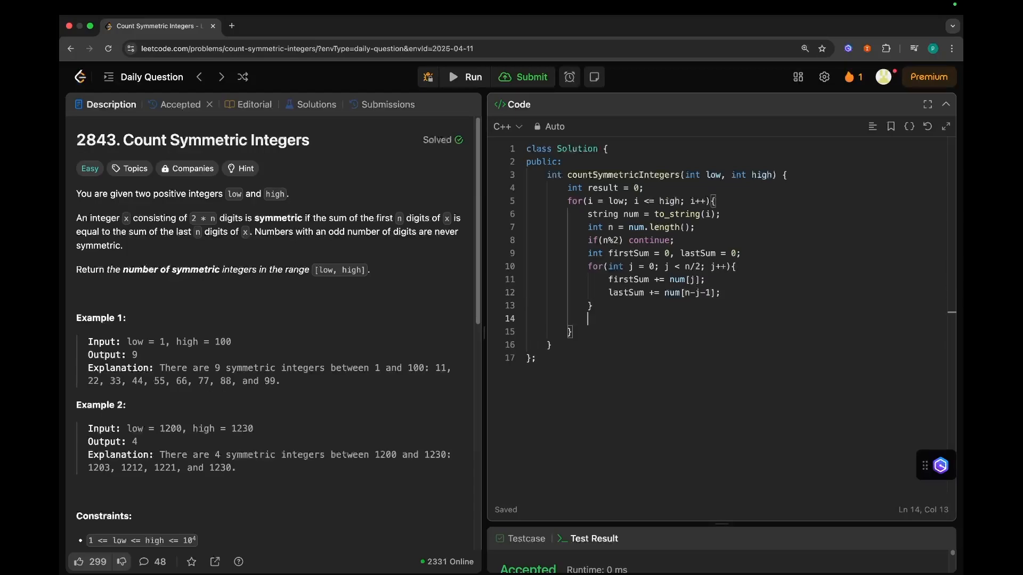
Step: Add if (firstSum == lastSum) result++ and return result;
type("if(first")
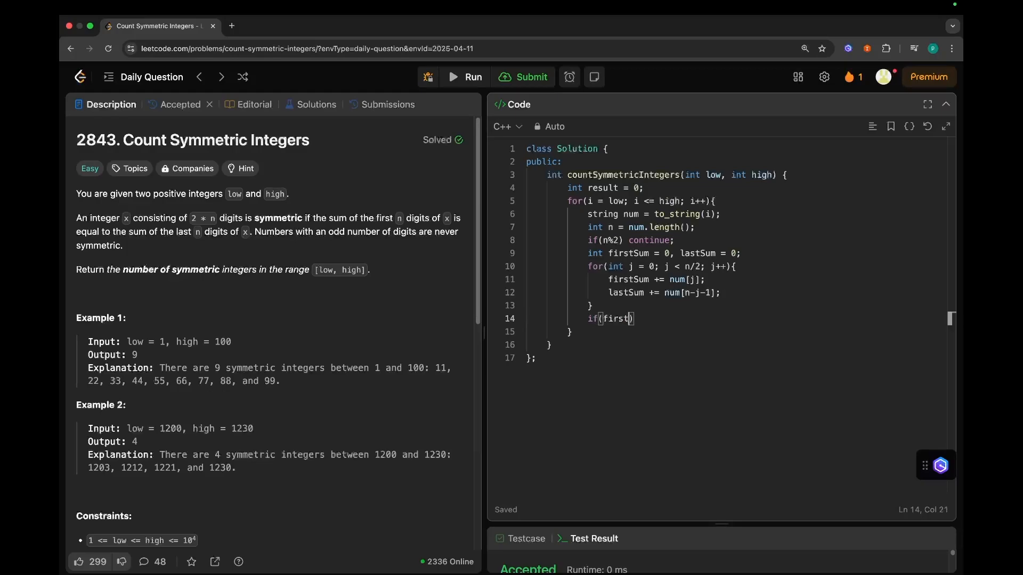
type("Sum == last")
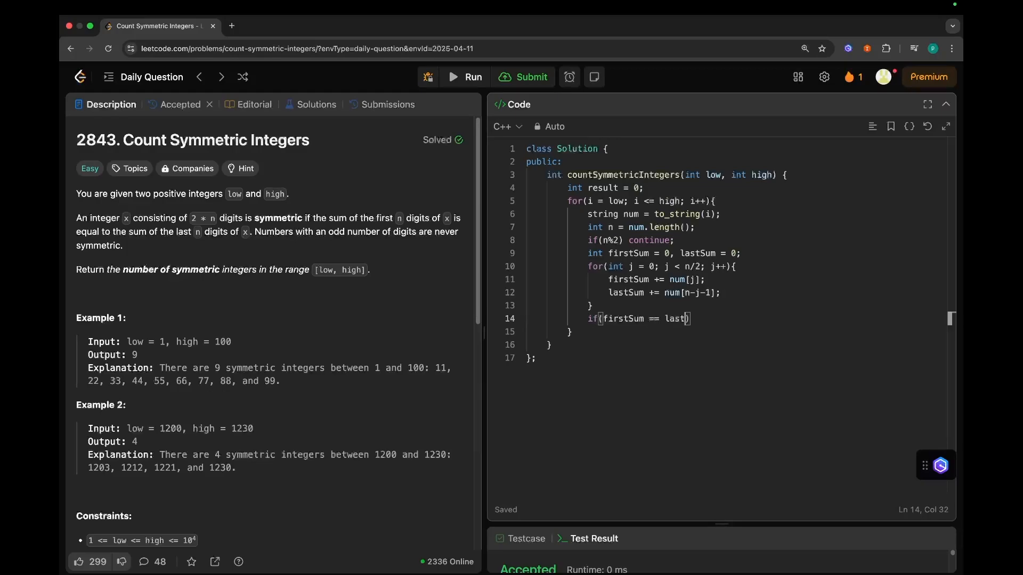
type("Sum")
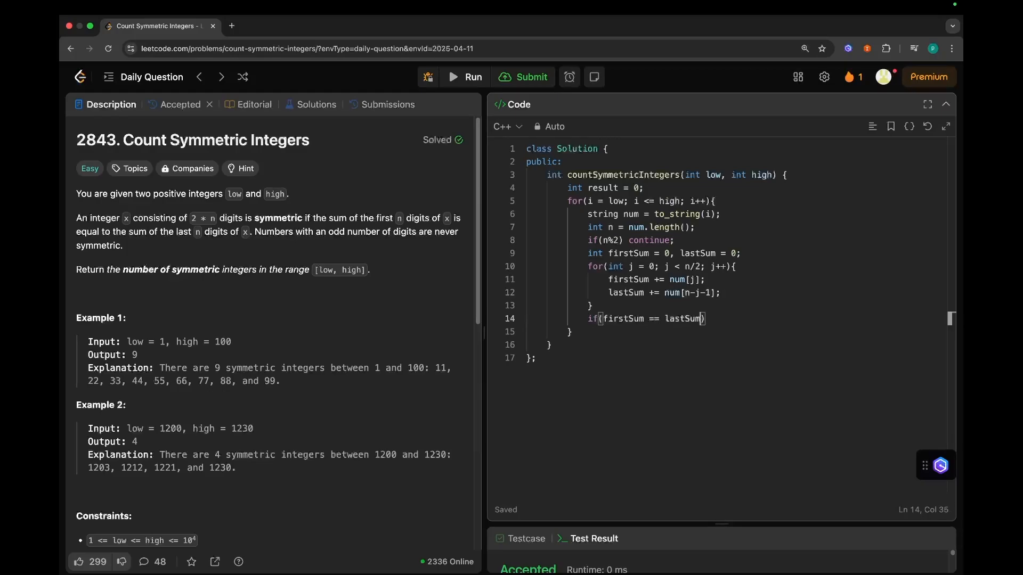
type("res")
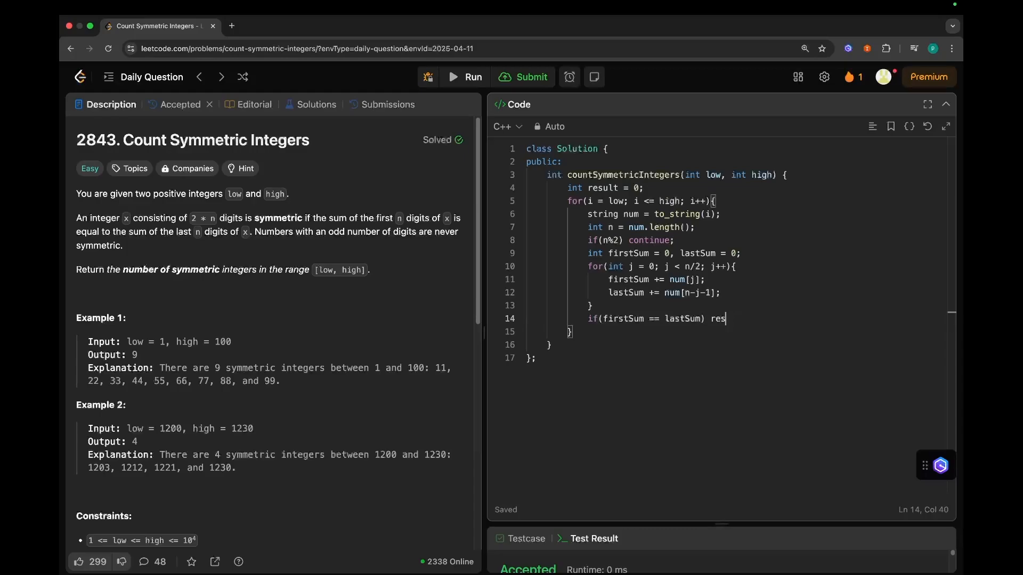
type("ult++;")
type("return e")
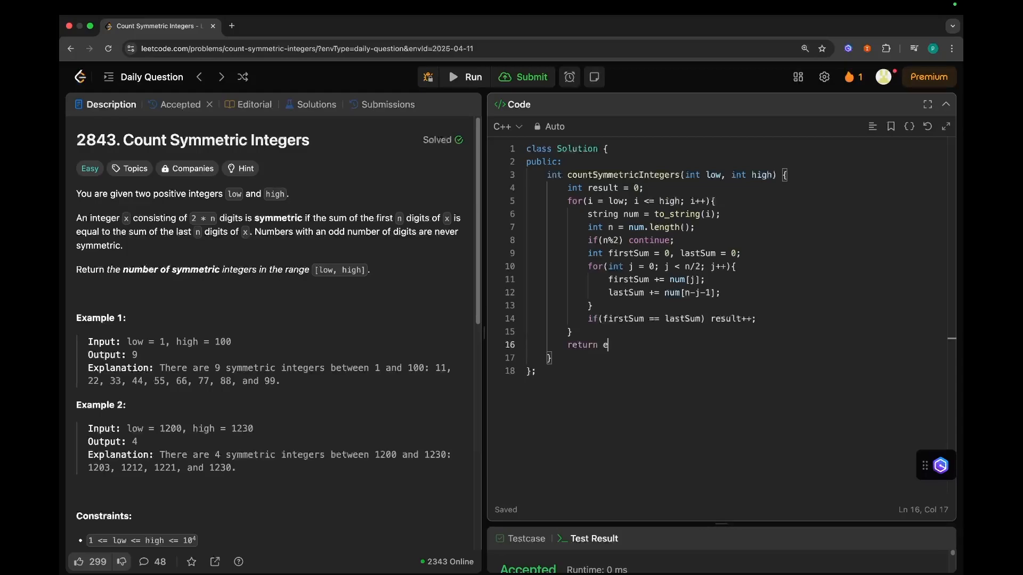
type("result;")
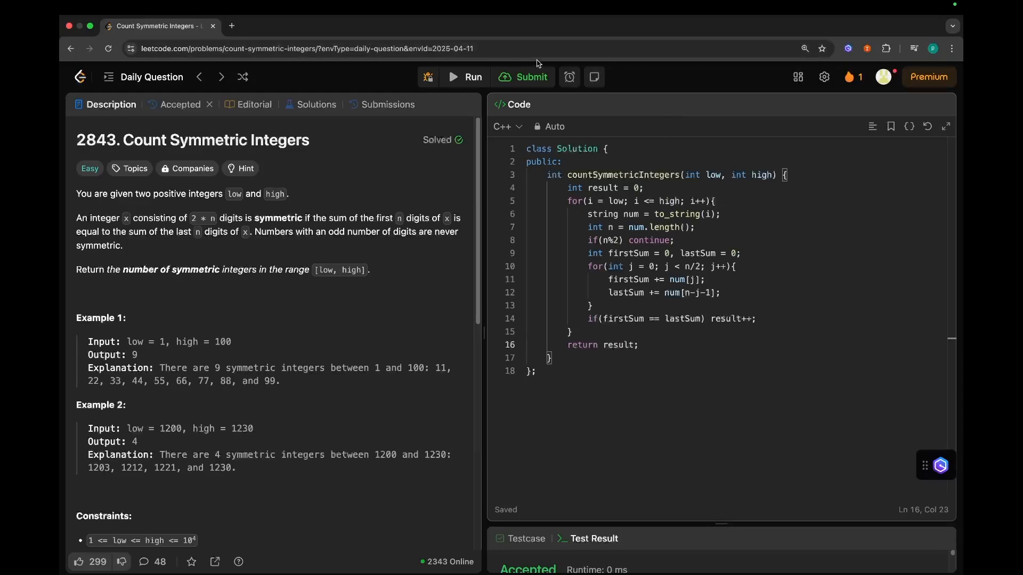
Step: Run the code, add 'int' before loop variable i to fix the error, and submit
left_click(531, 76)
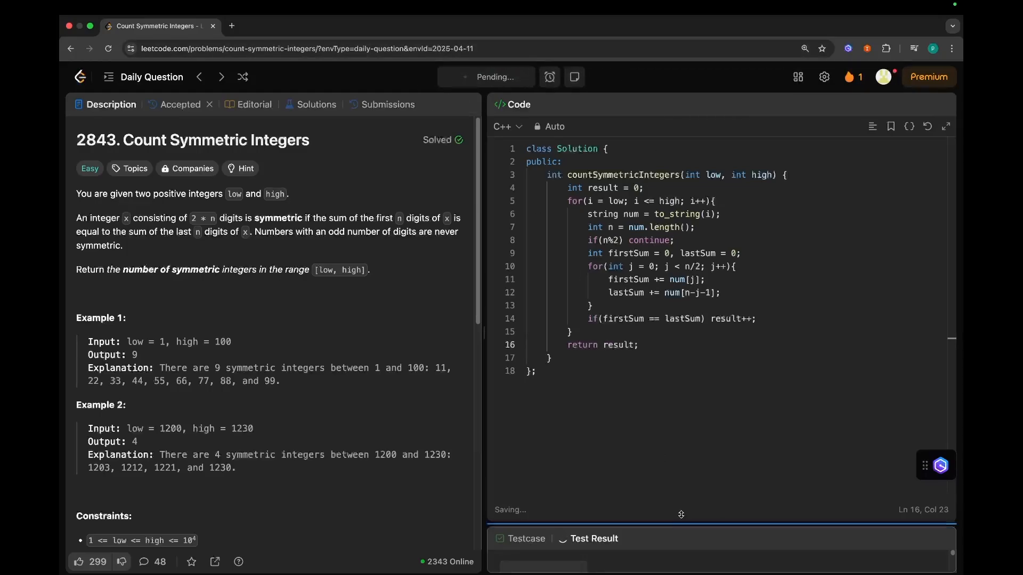
left_click(463, 76)
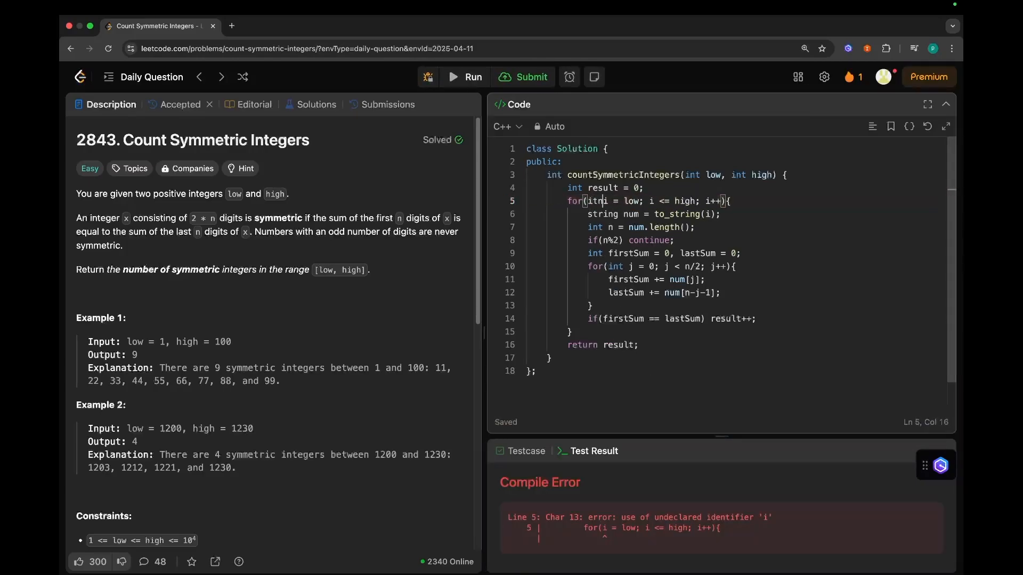
type("int")
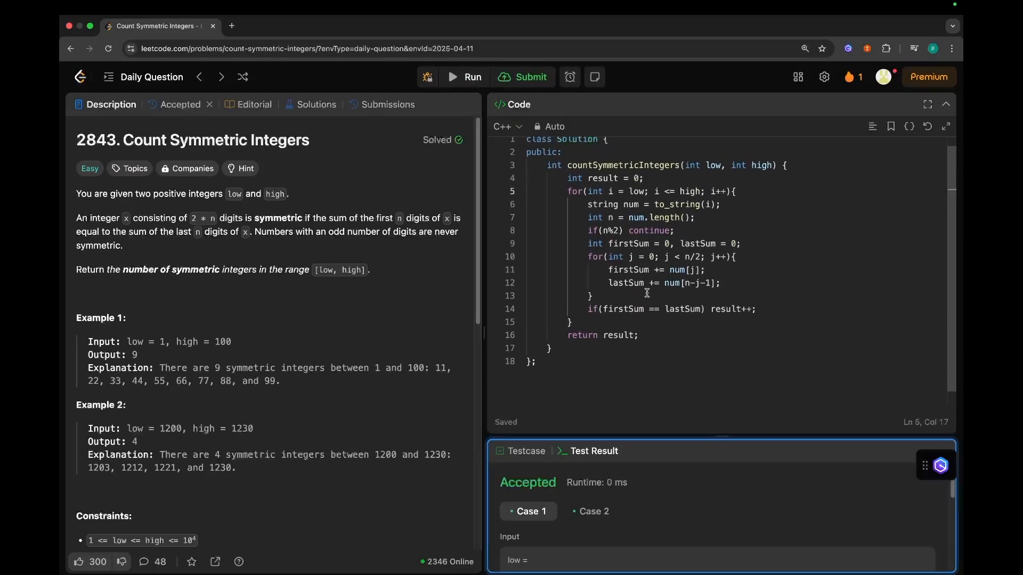
left_click(527, 76)
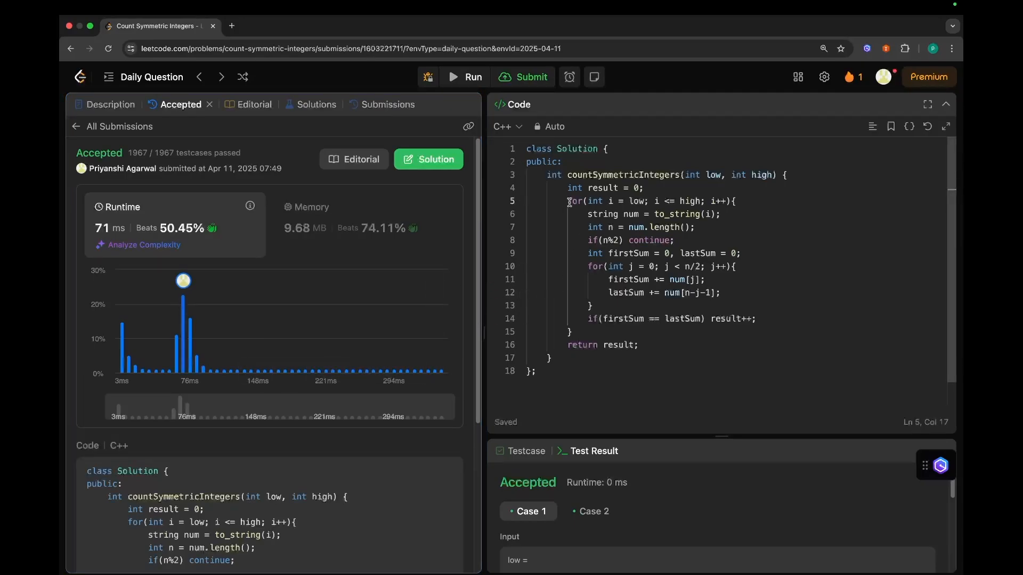
left_click_drag(568, 200, 736, 200)
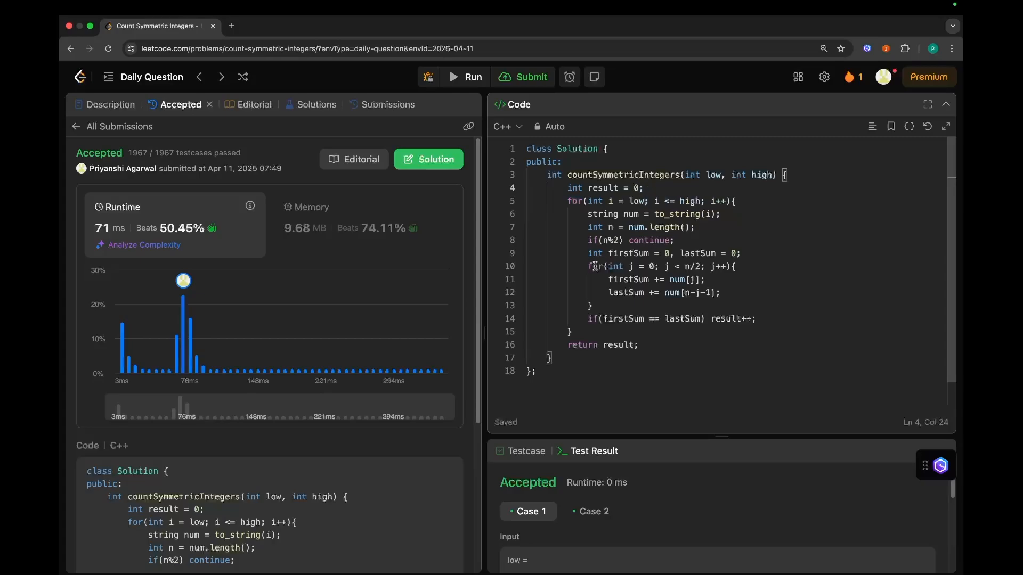
left_click_drag(588, 267, 592, 306)
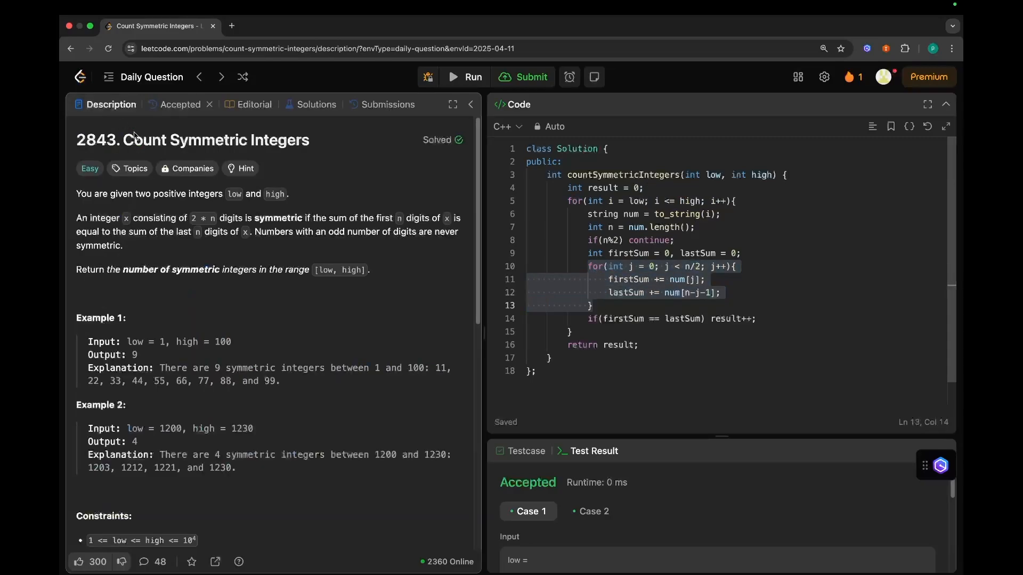
Step: Scroll to Constraints and mark the 10⁴ upper bound and the inner loop's n/2 bound
scroll("down", 3)
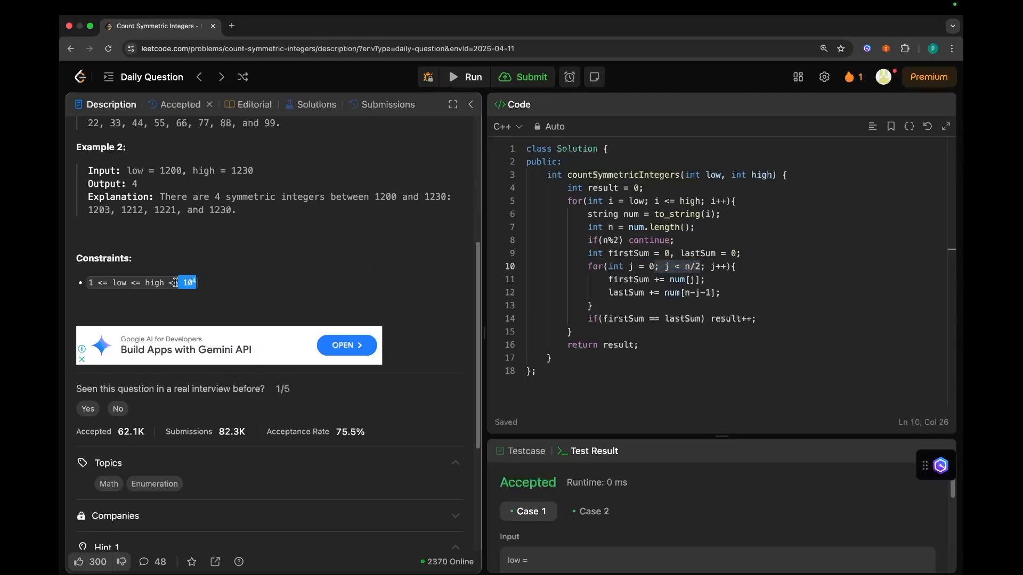
left_click_drag(188, 282, 87, 282)
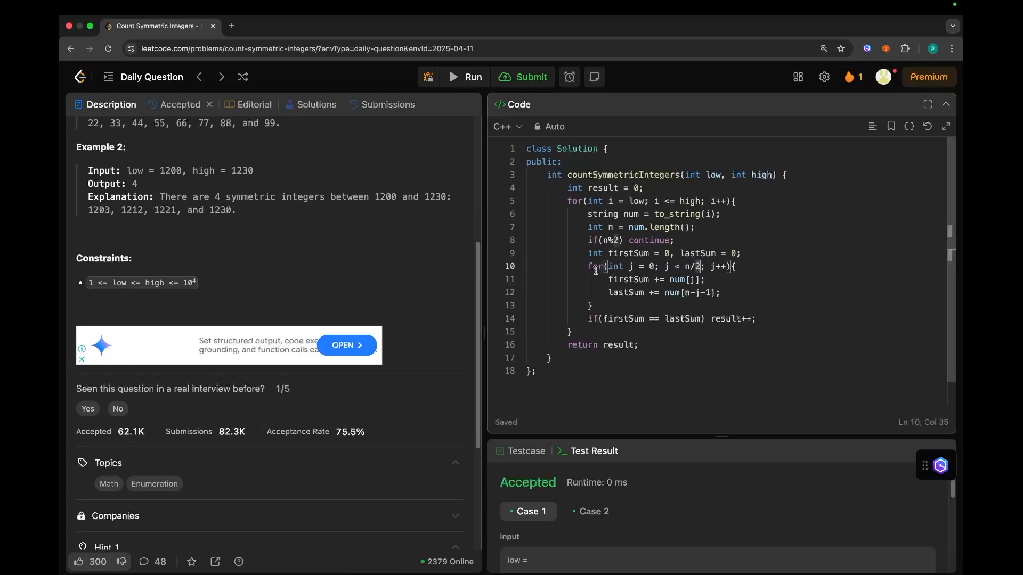
left_click_drag(593, 266, 595, 305)
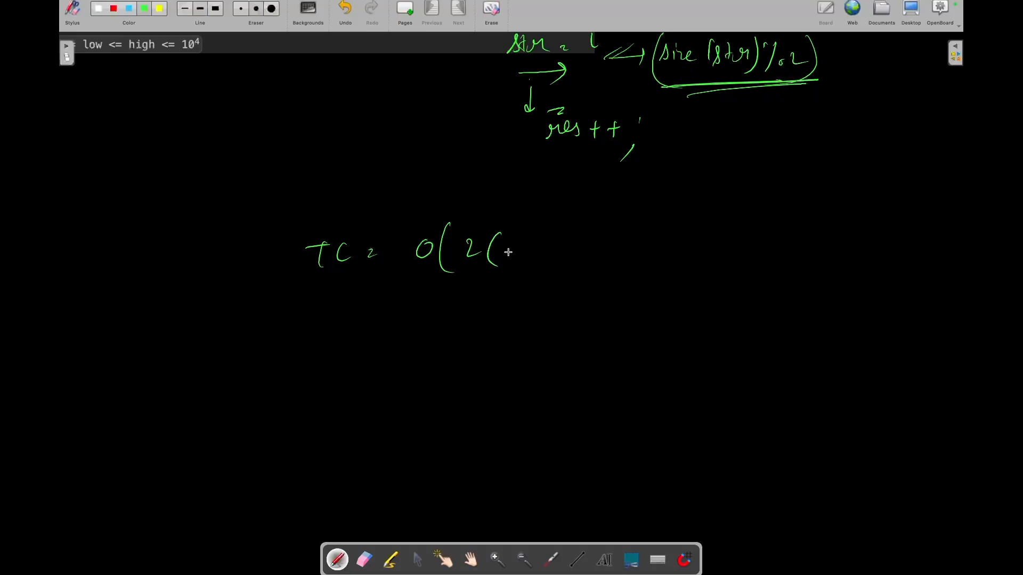
Step: Write TC = O(2*(high-low)) = O(high-low) and SC = O(1) in green
left_click_drag(515, 254, 558, 261)
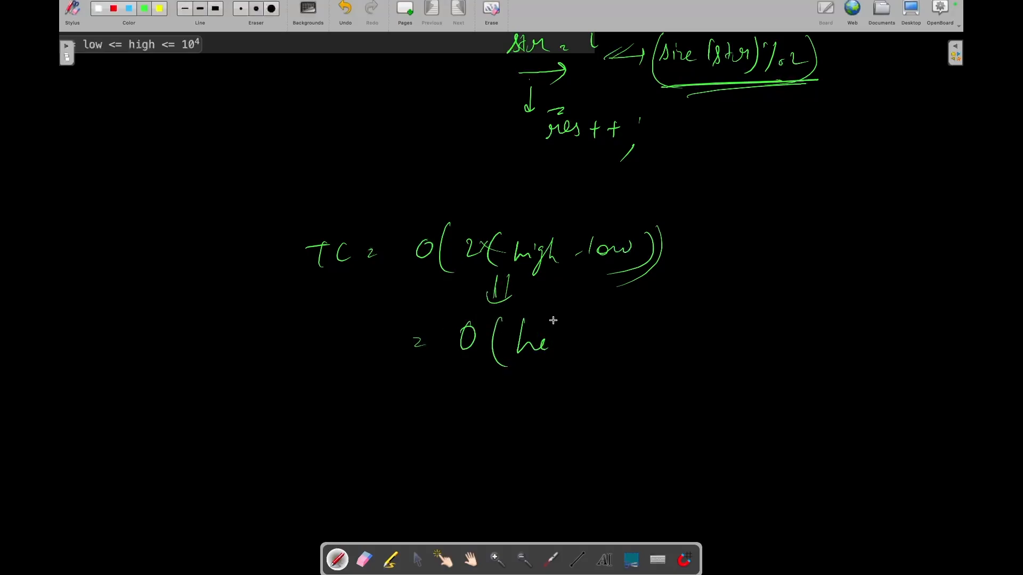
left_click_drag(555, 339, 652, 336)
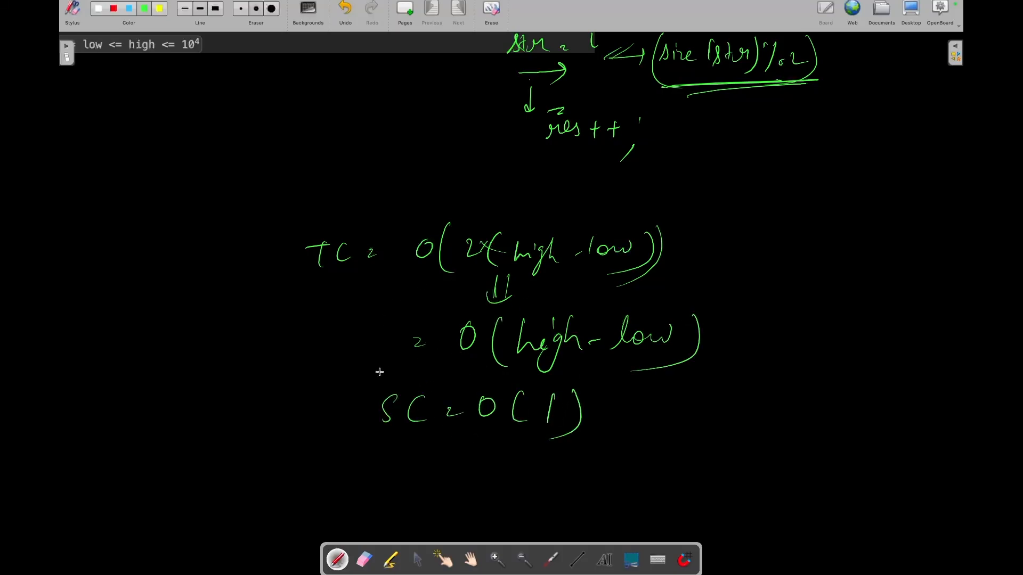
left_click_drag(593, 307, 314, 459)
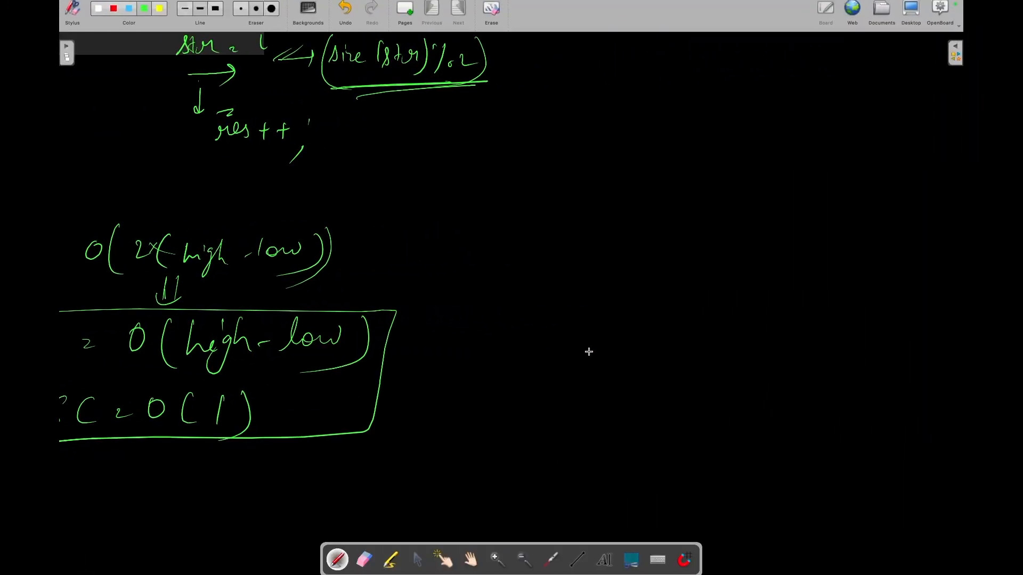
mouse_move(363, 298)
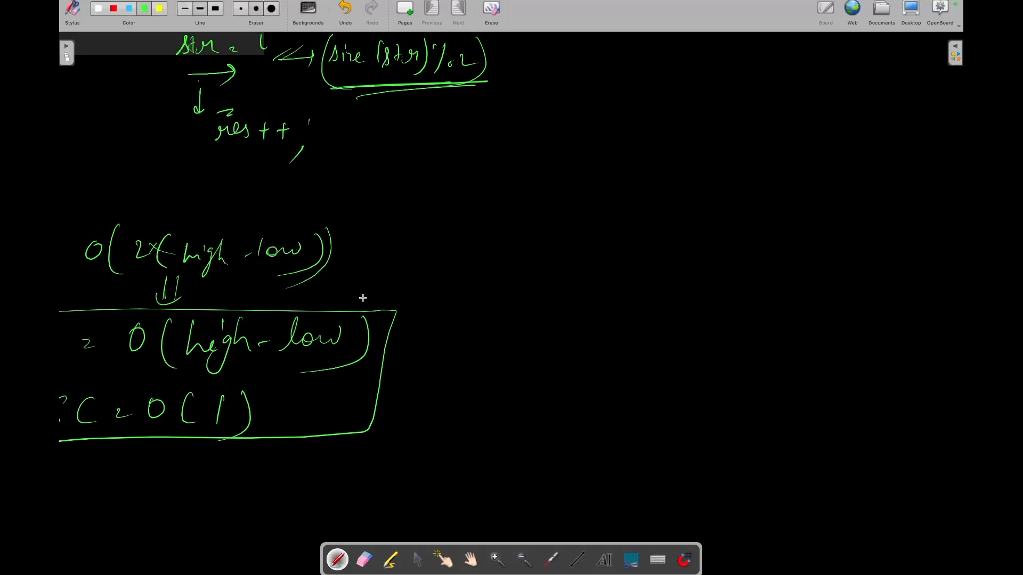
mouse_move(453, 195)
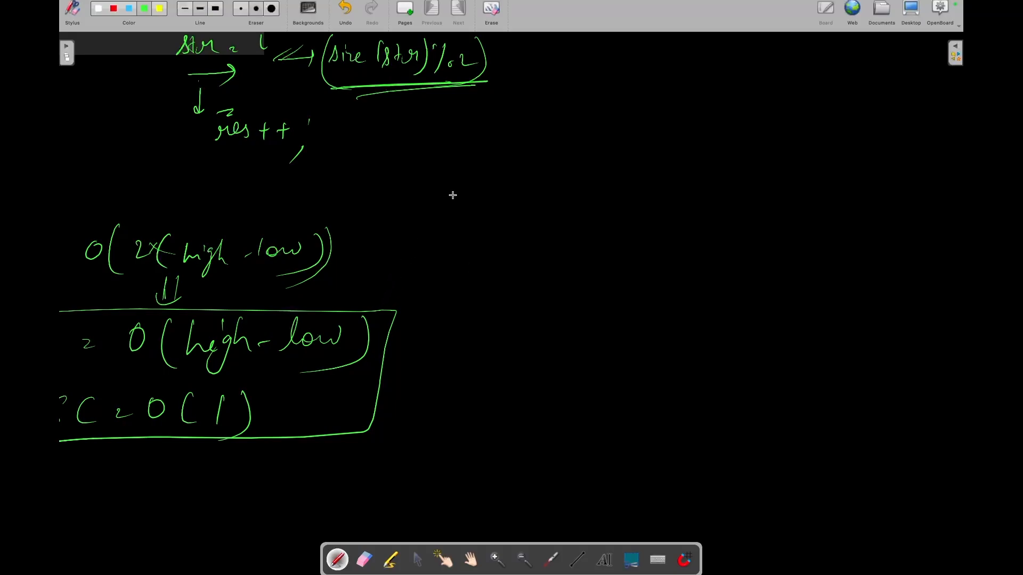
Step: Handwrite 'Comment!!' in pen to the right of the boxed O(high-low), O(1) results
left_click_drag(444, 179, 503, 189)
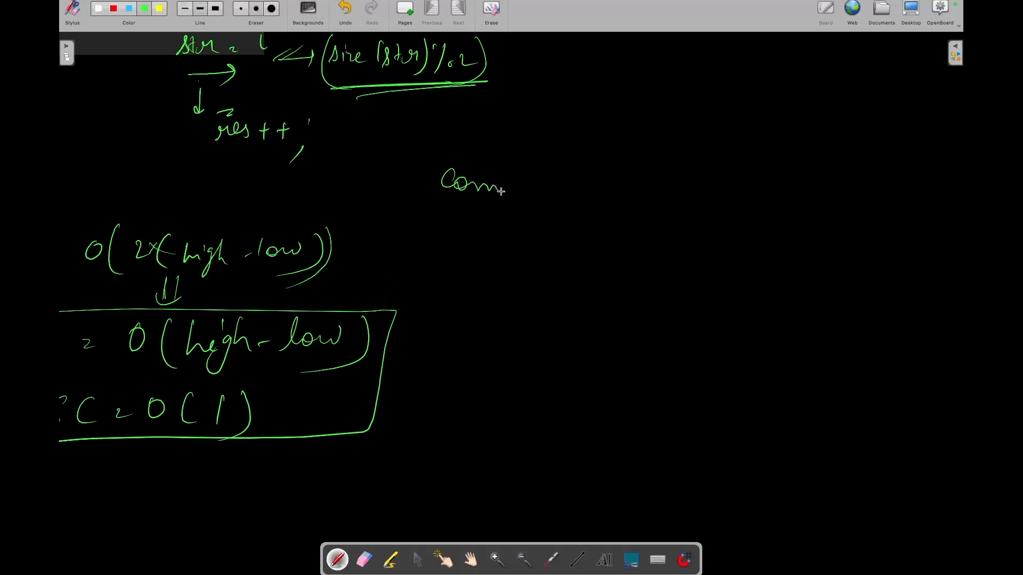
left_click_drag(503, 189, 614, 182)
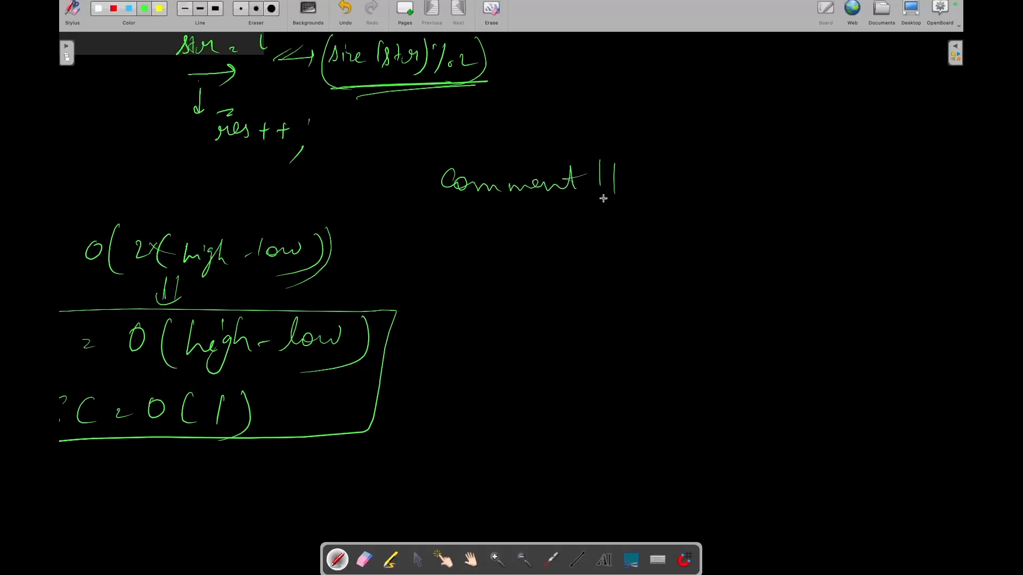